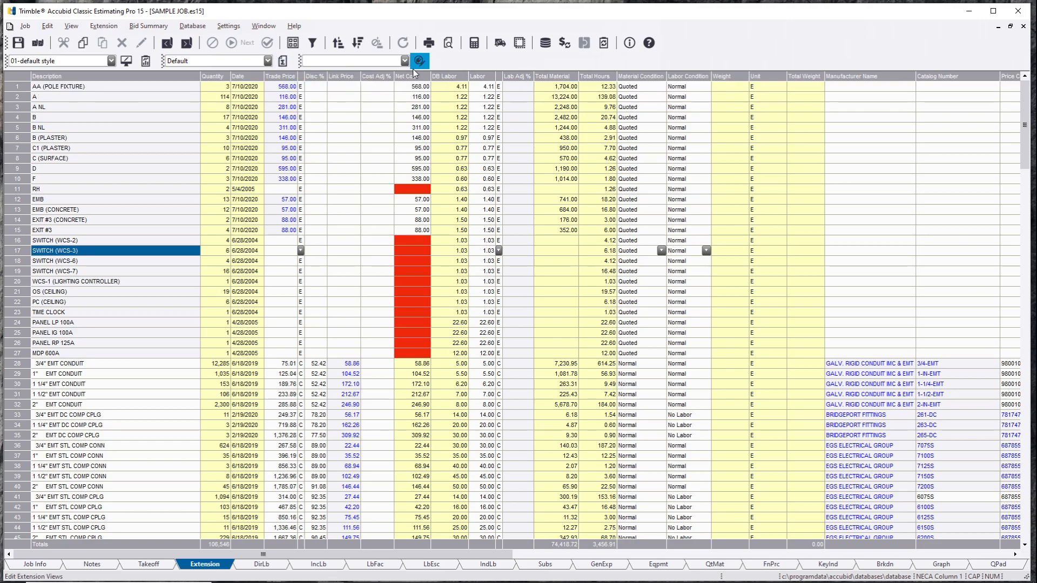
mouse_move(420, 61)
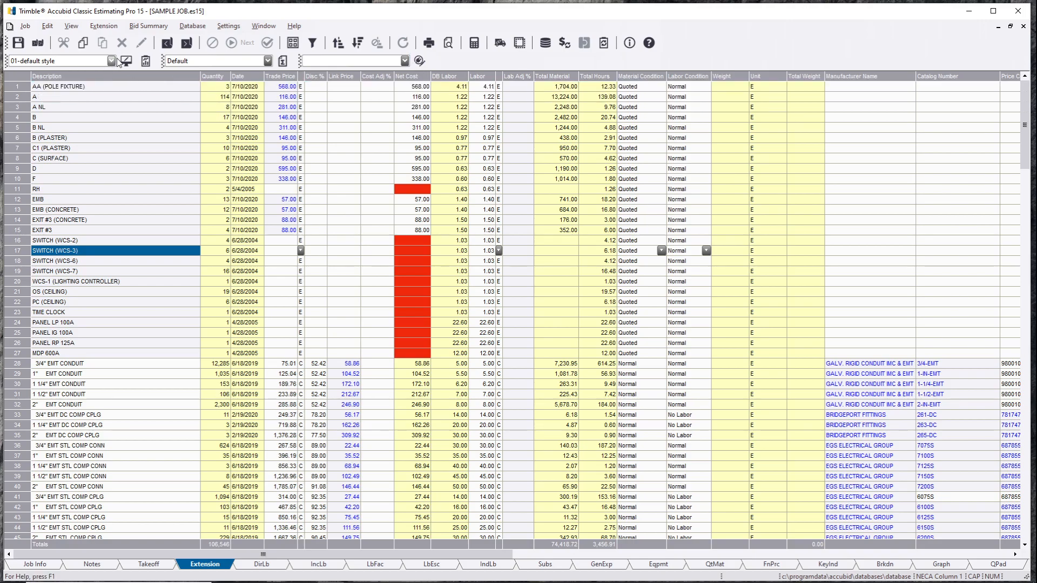
Open Screen Style Setup for the 01-default style from the Extension tab.
click(112, 61)
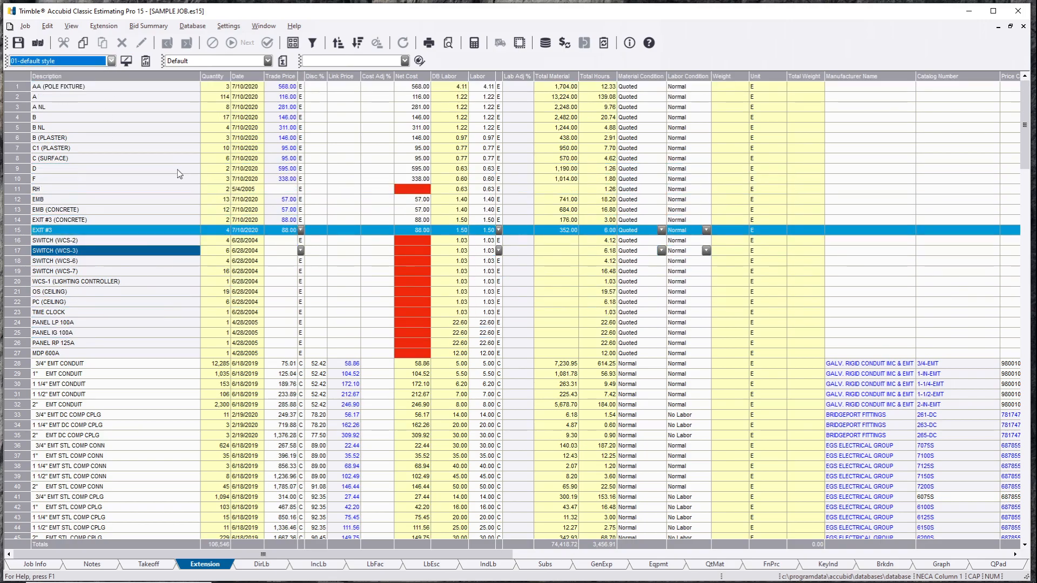
click(53, 107)
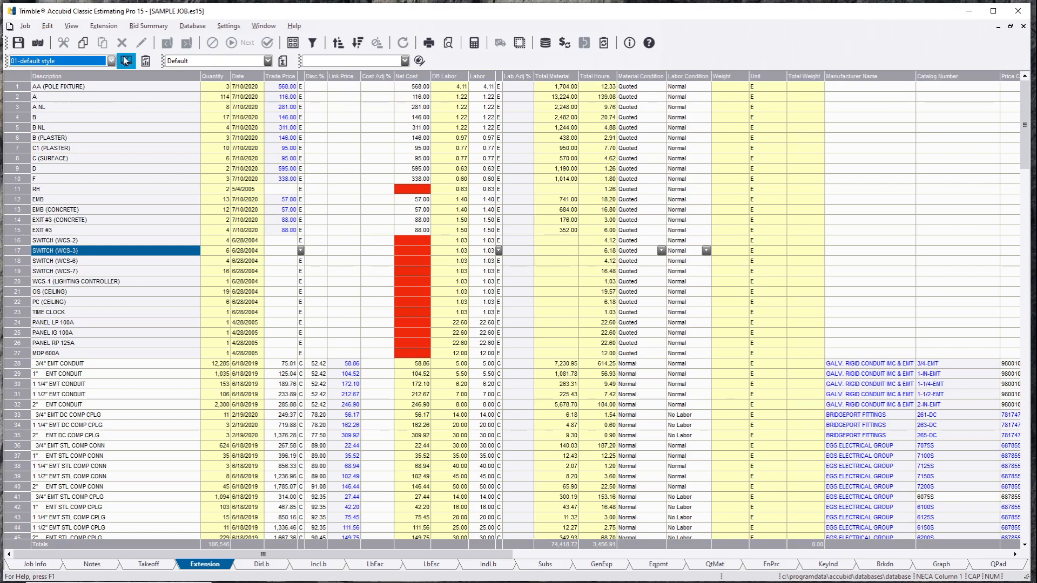
click(125, 61)
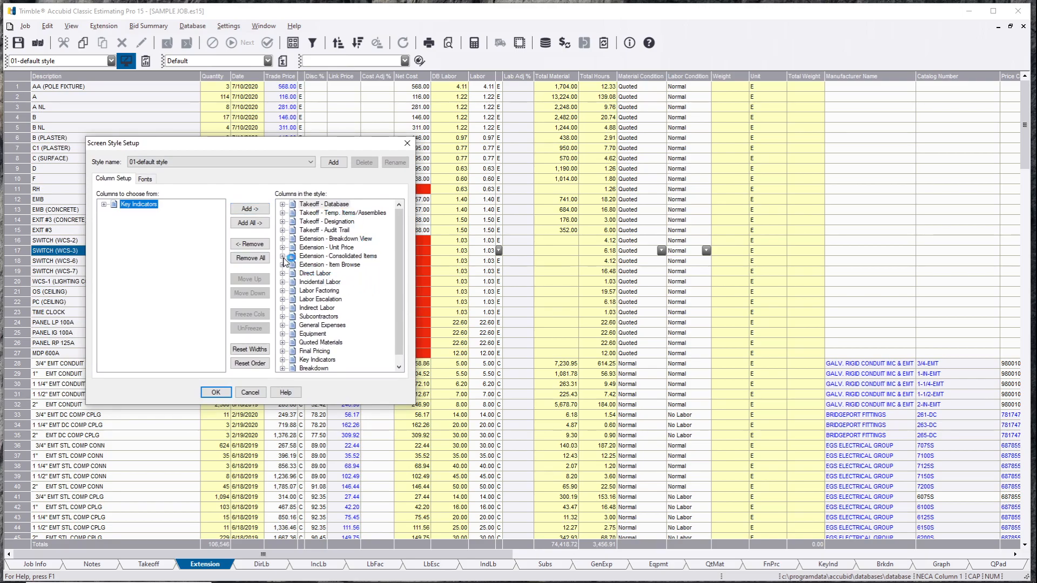
Review the Consolidated Items and Key Indicators column groups, then start adding a new style.
click(284, 258)
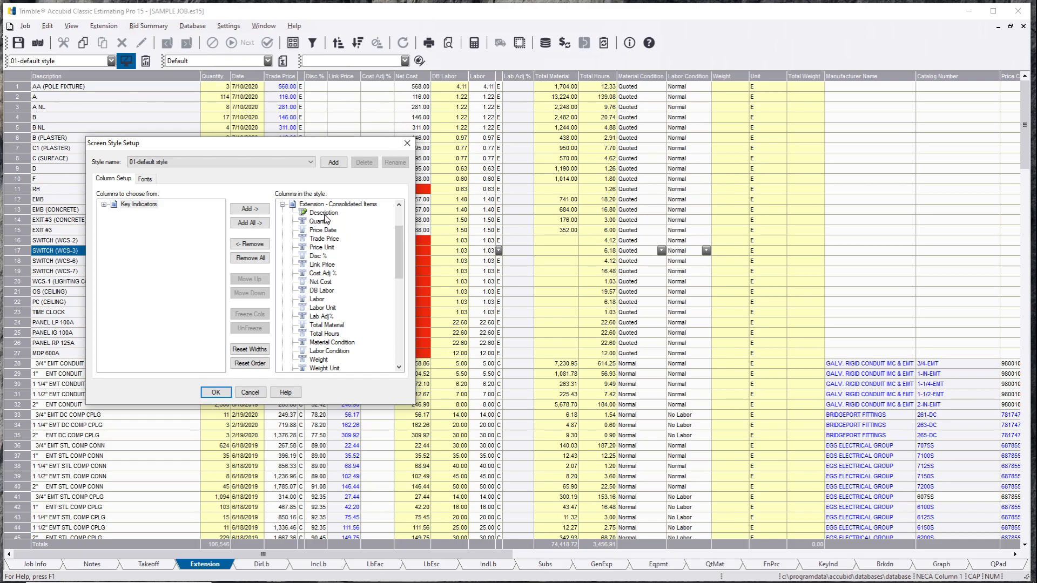
mouse_move(334, 246)
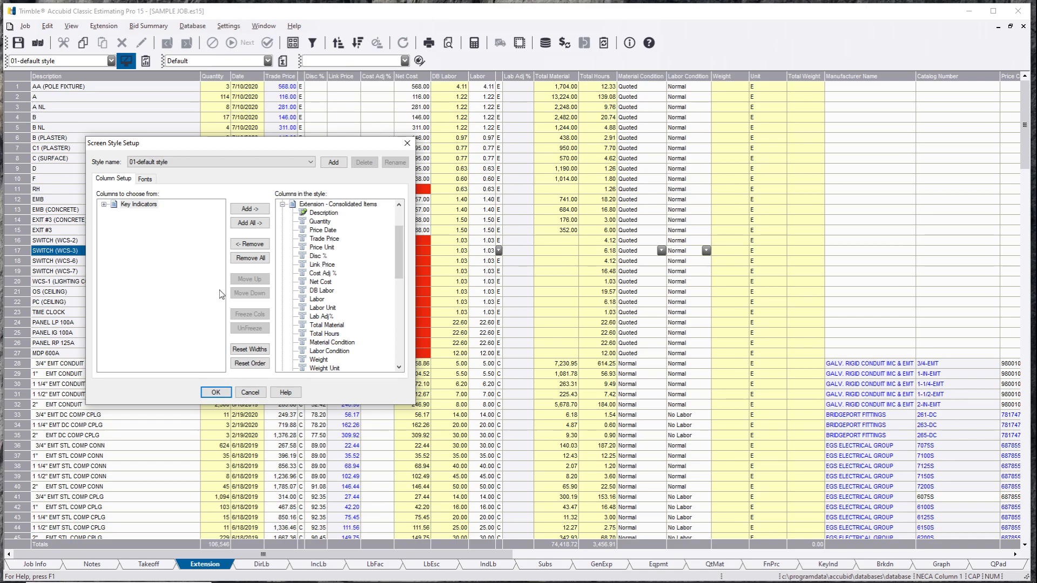
click(138, 204)
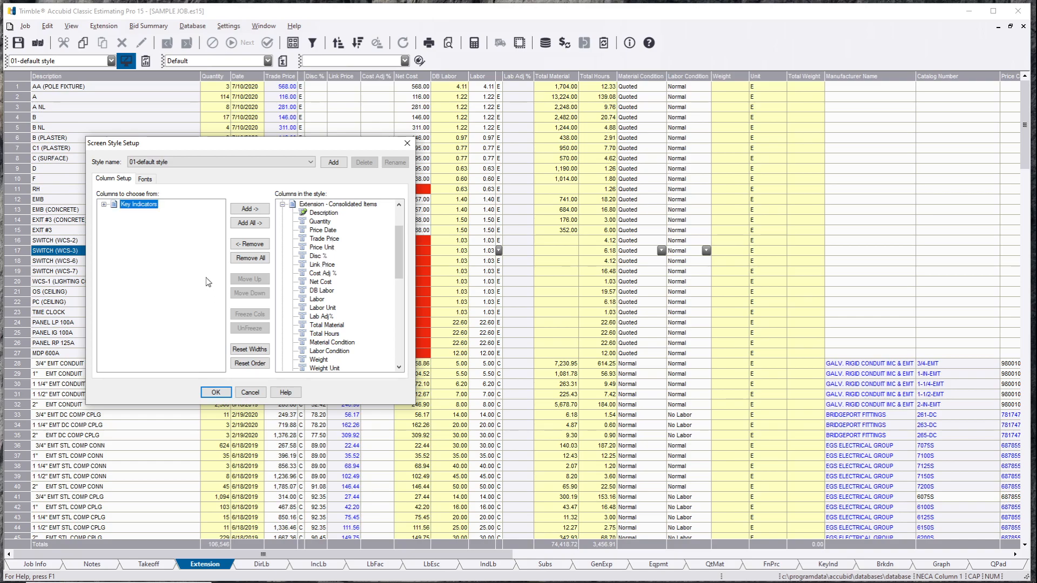
click(303, 162)
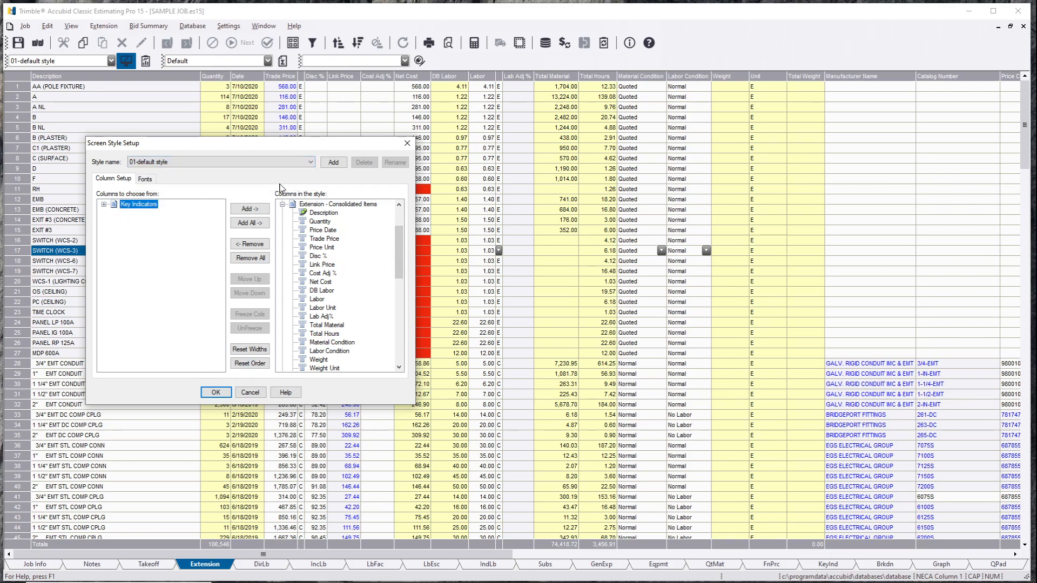
click(332, 162)
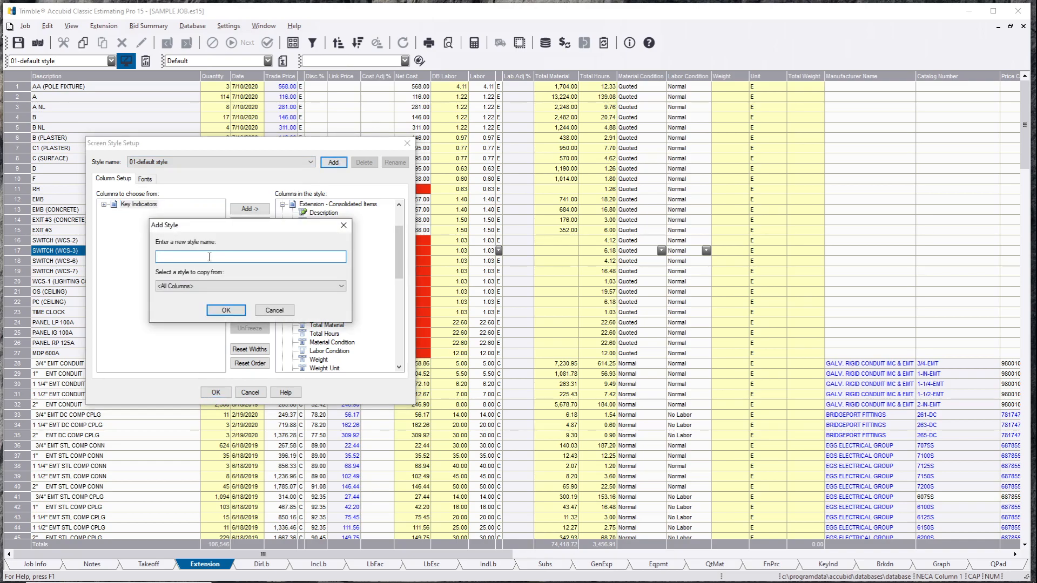
Name the style NEW STYLE copied from All Columns and select the Quick Takeoff Code column.
text(NEW STYLE)
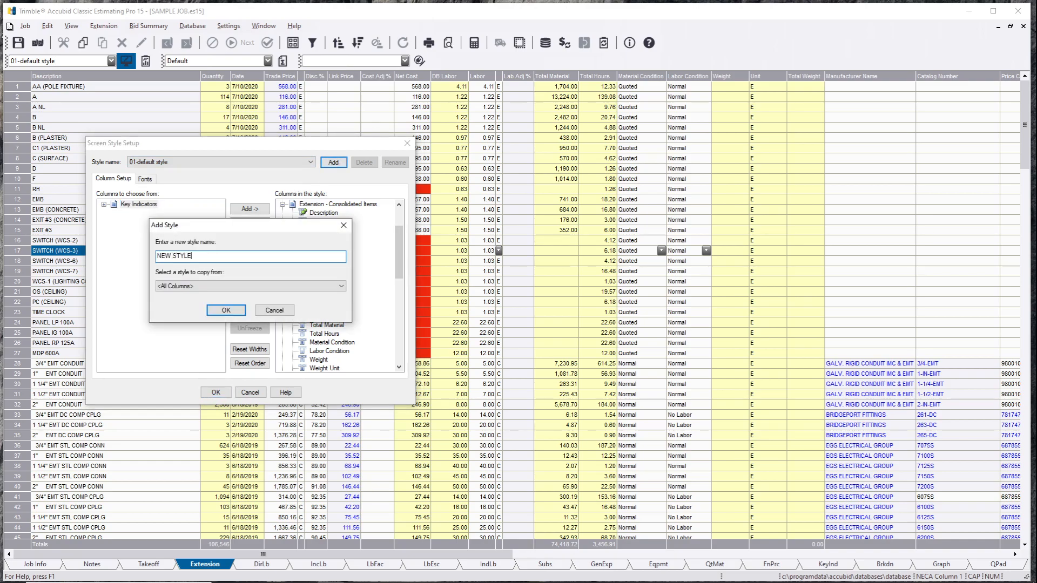
click(225, 310)
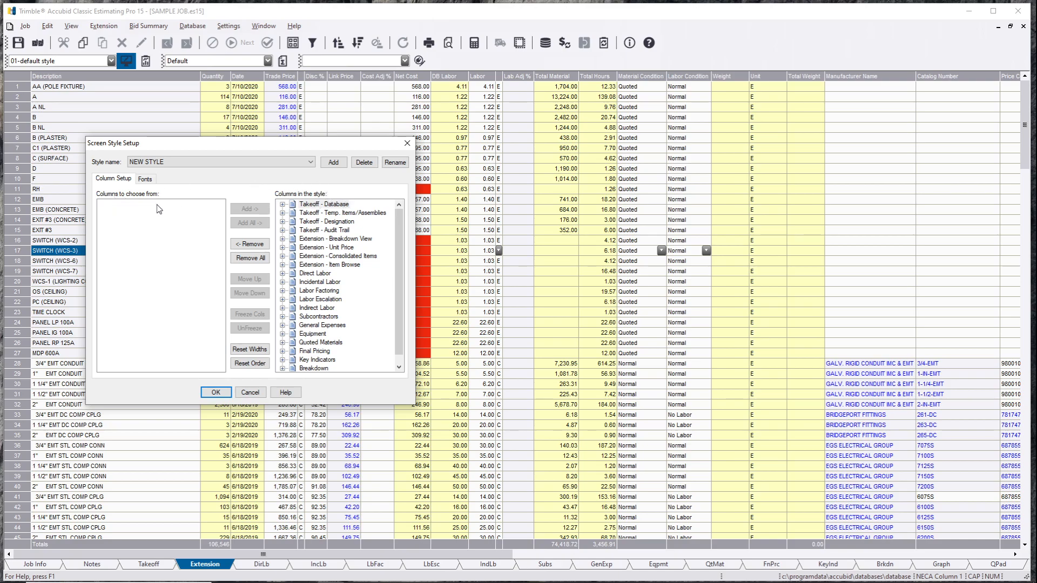
mouse_move(205, 474)
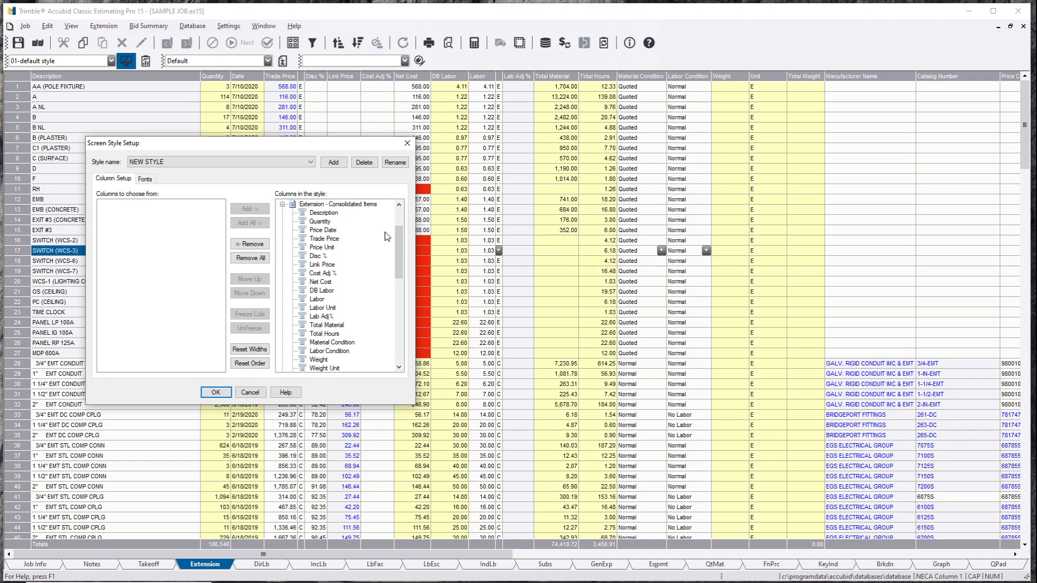
scroll(down, 3)
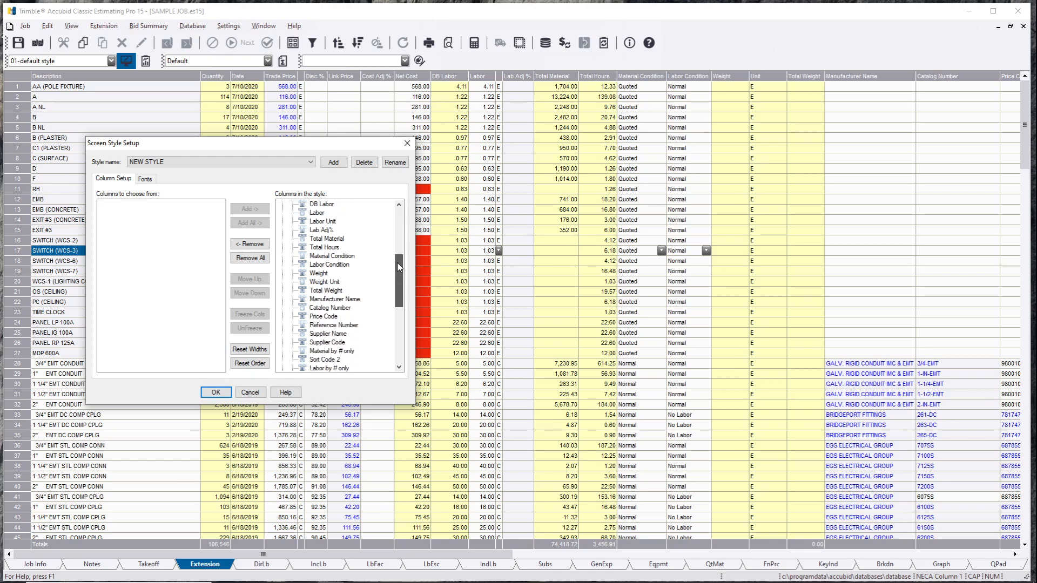
scroll(down, 3)
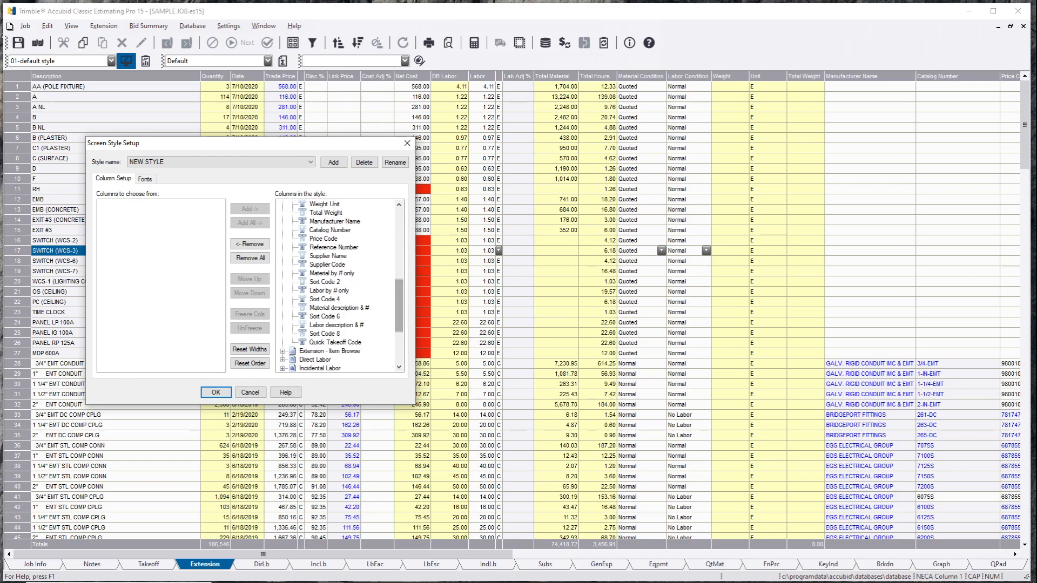
click(335, 342)
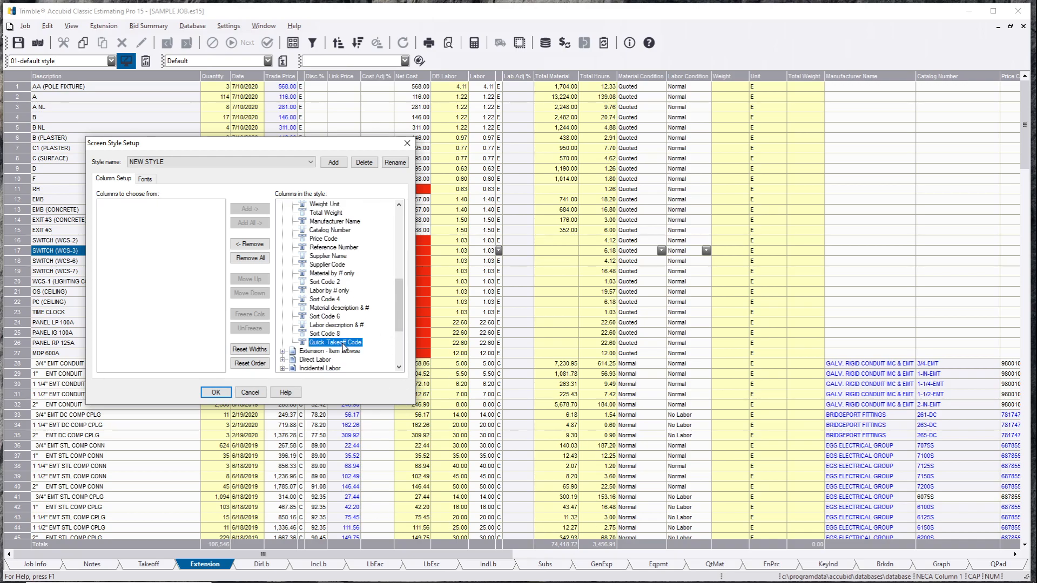
Remove the sort, code, Reference Number, Manufacturer, weight and condition columns, then apply NEW STYLE.
click(249, 244)
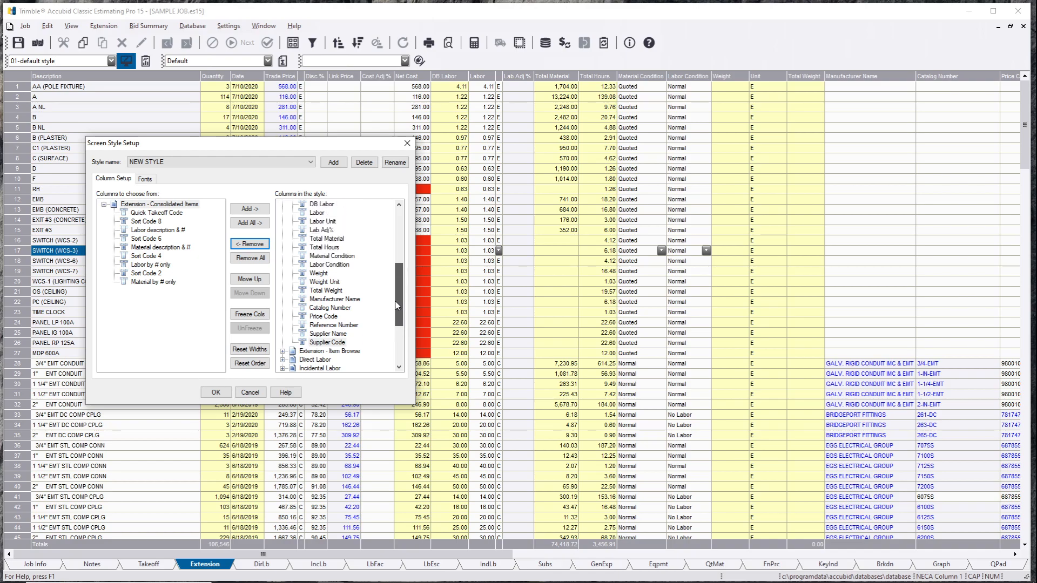
click(333, 325)
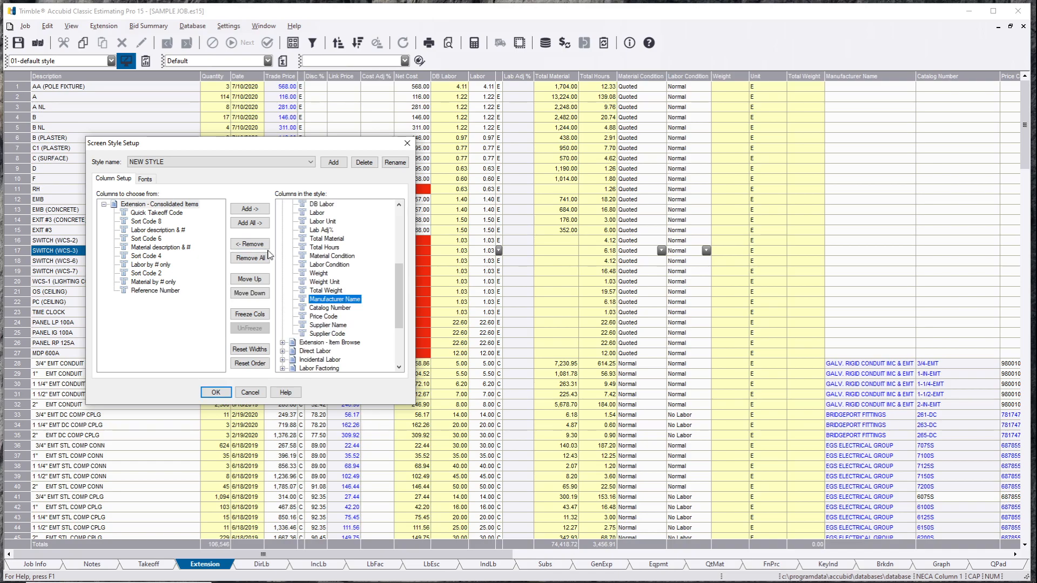
click(250, 243)
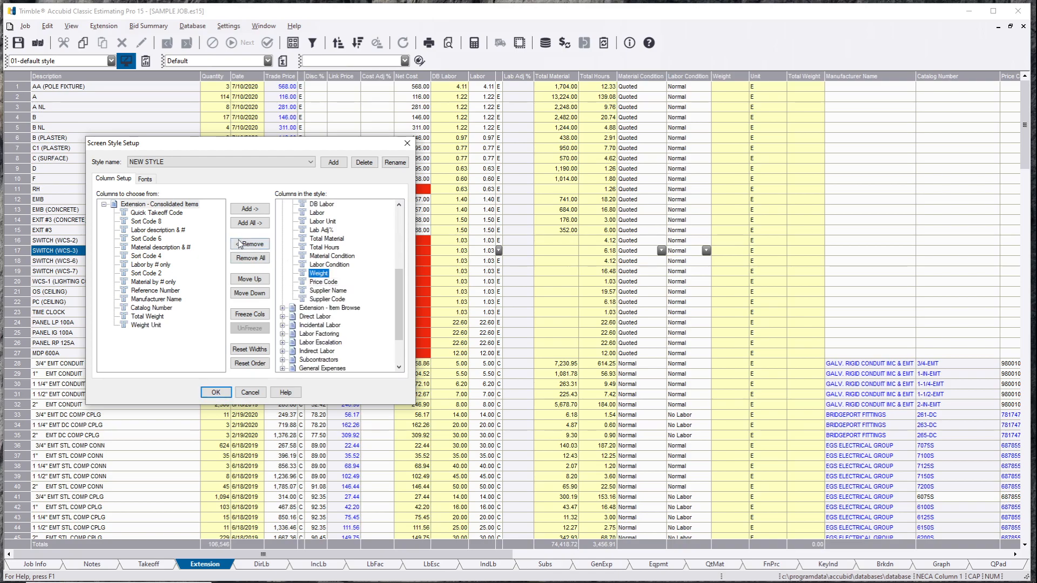
click(250, 243)
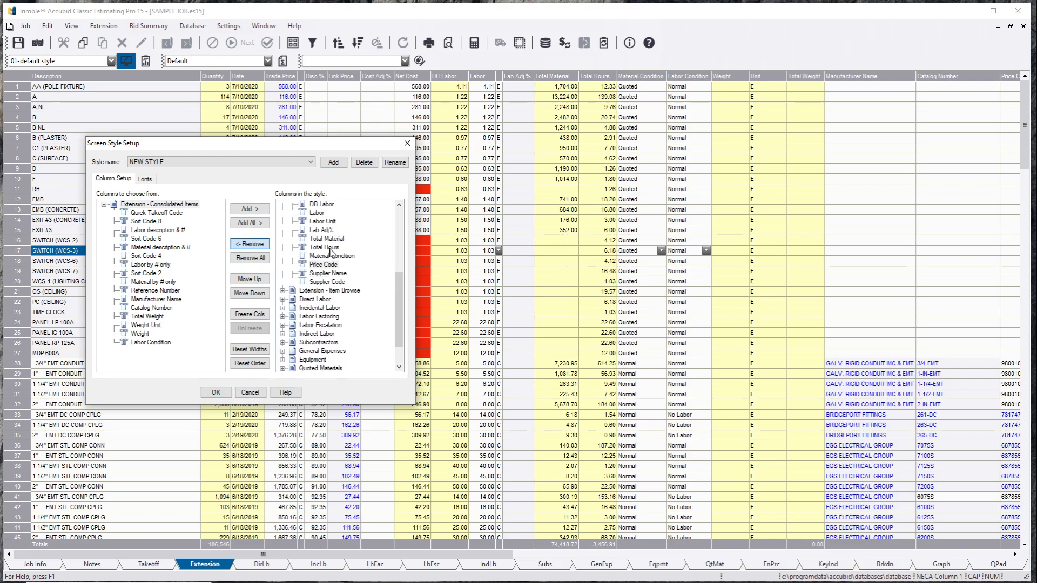
click(250, 244)
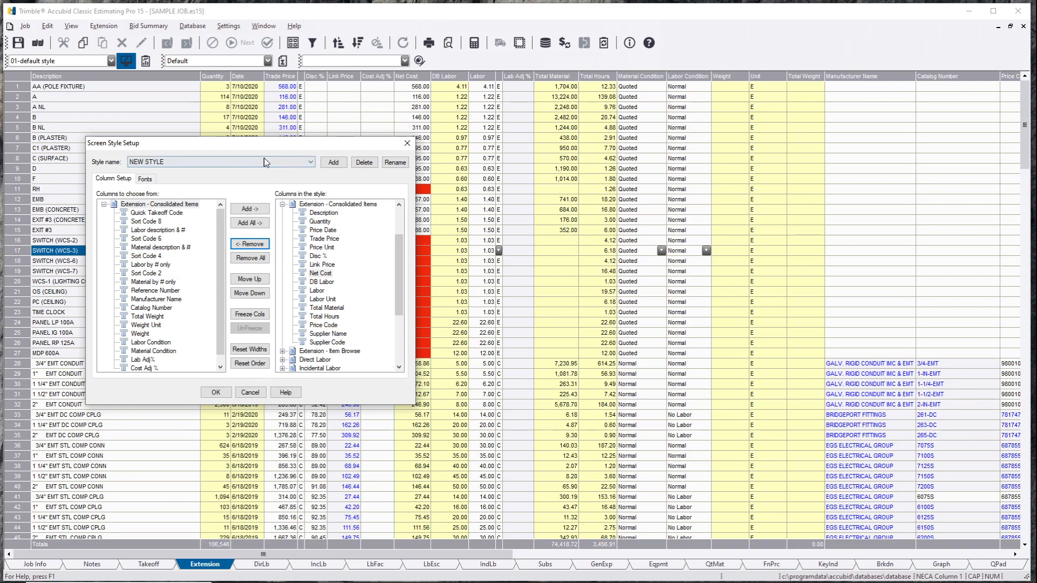
click(217, 392)
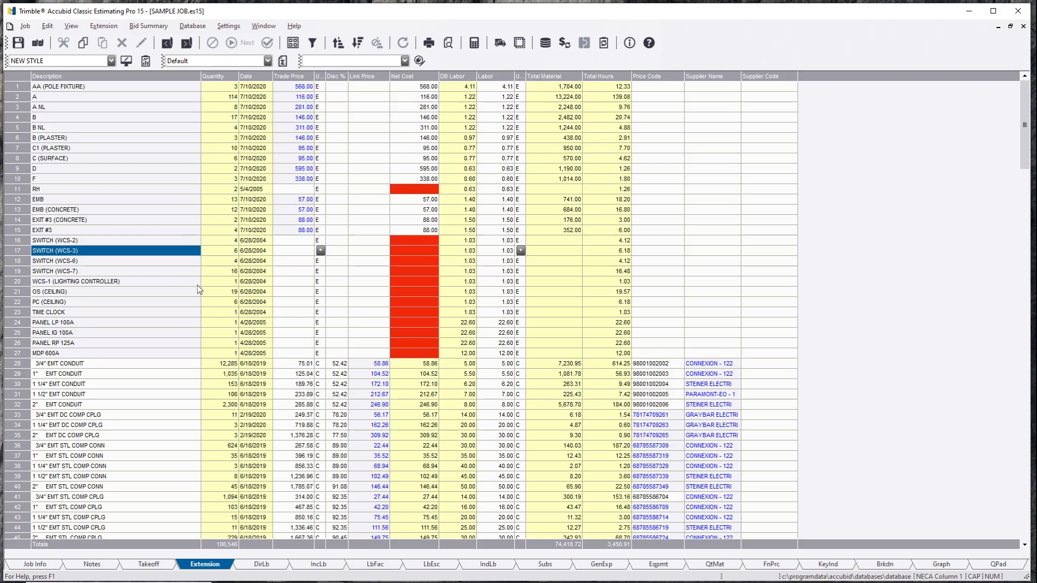
click(63, 374)
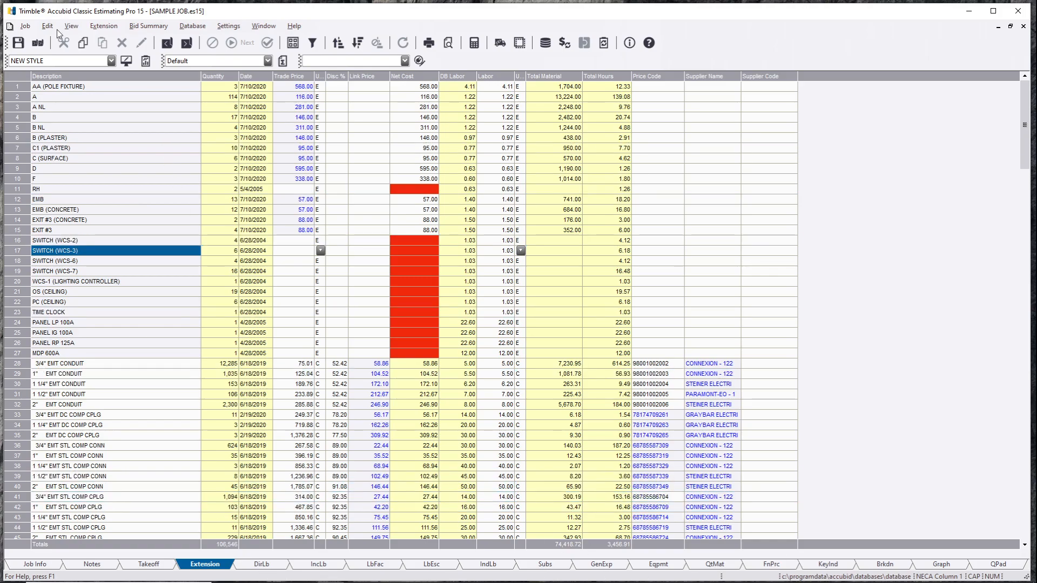
click(112, 61)
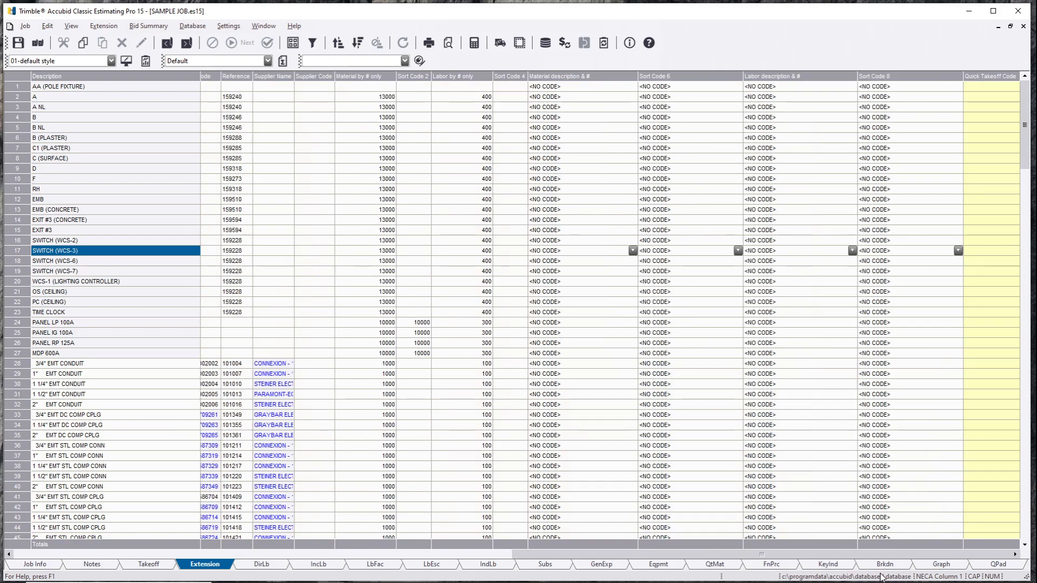
click(63, 404)
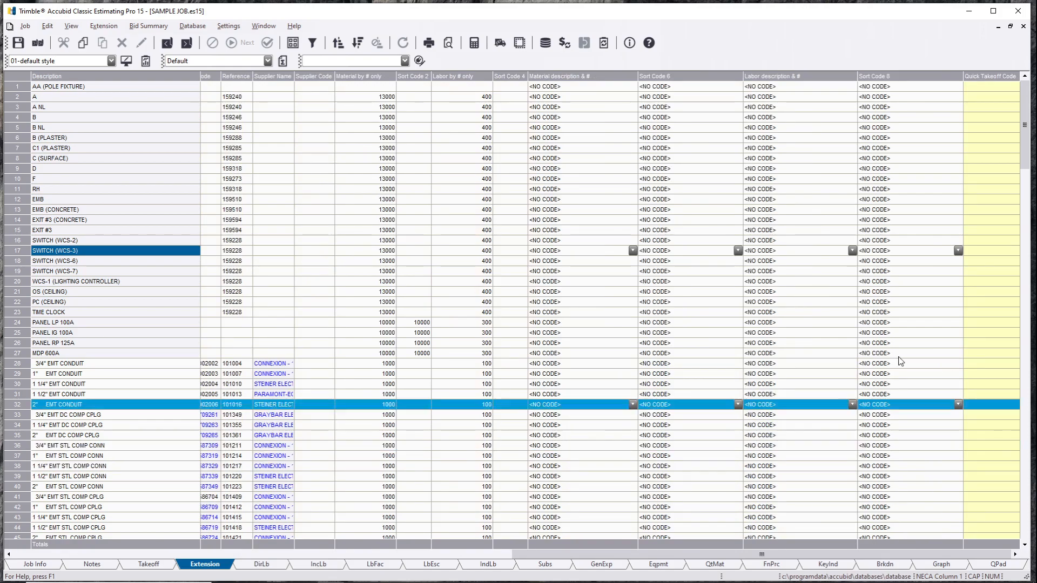
click(48, 312)
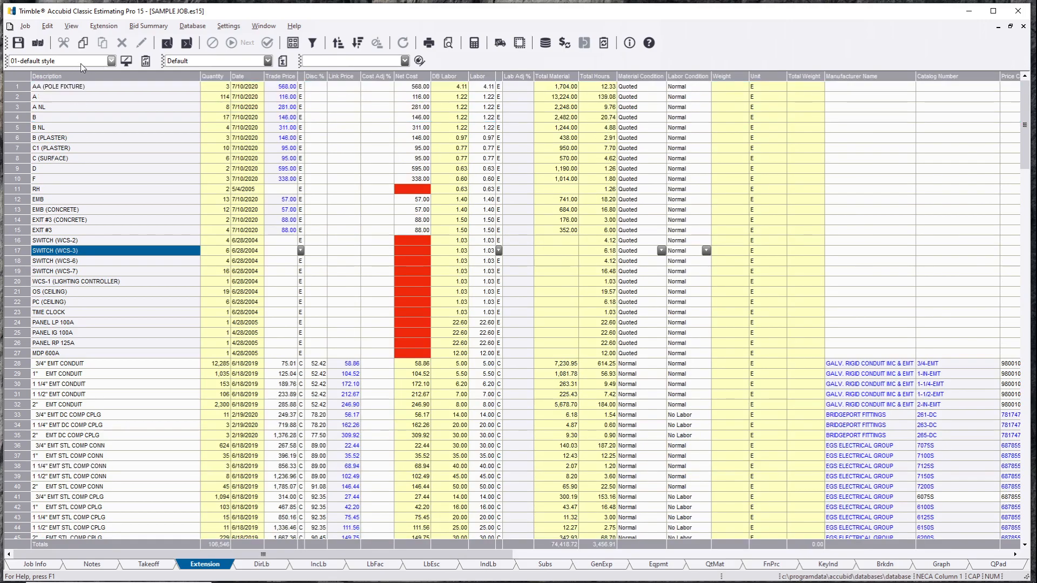
click(111, 60)
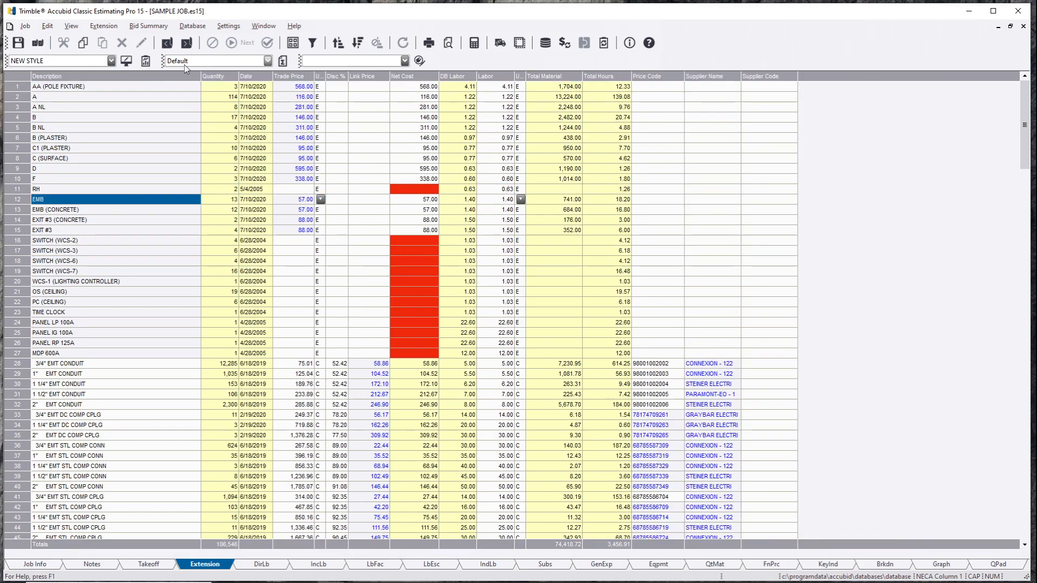
mouse_move(283, 60)
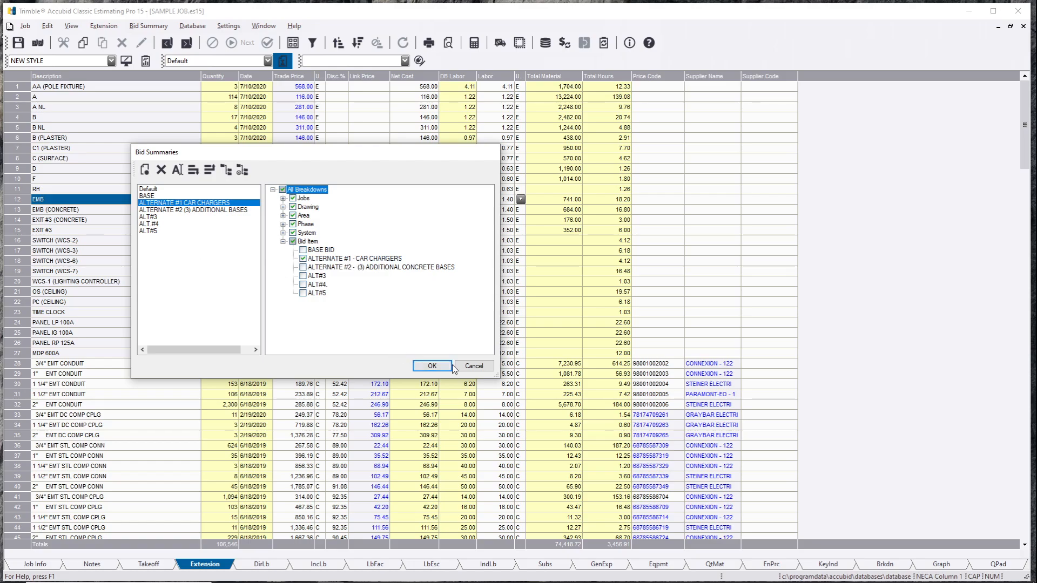
Confirm the ALTERNATE #1 CAR CHARGERS bid summary limited to its car chargers bid item.
click(431, 367)
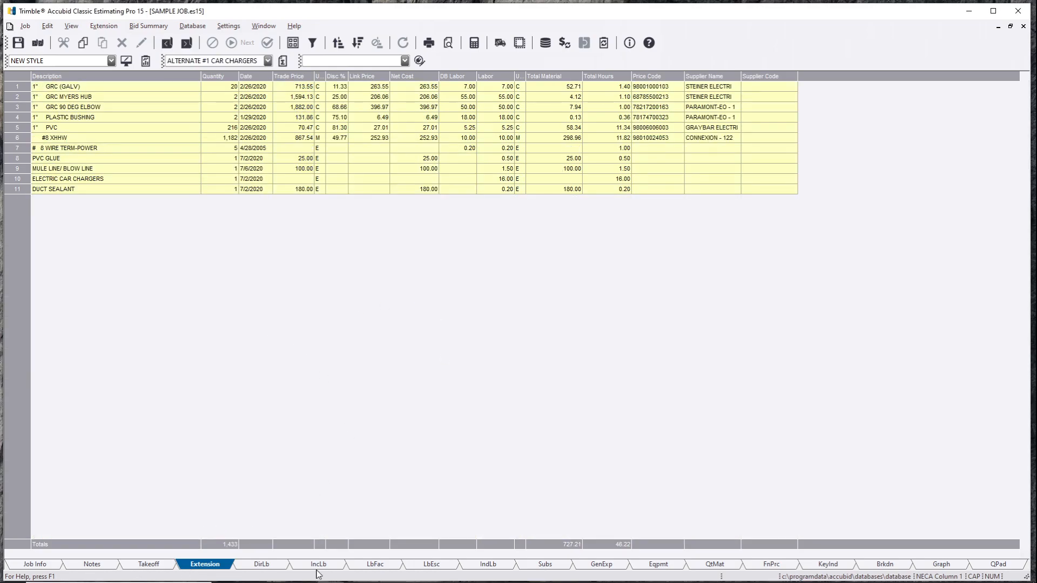
mouse_move(828, 564)
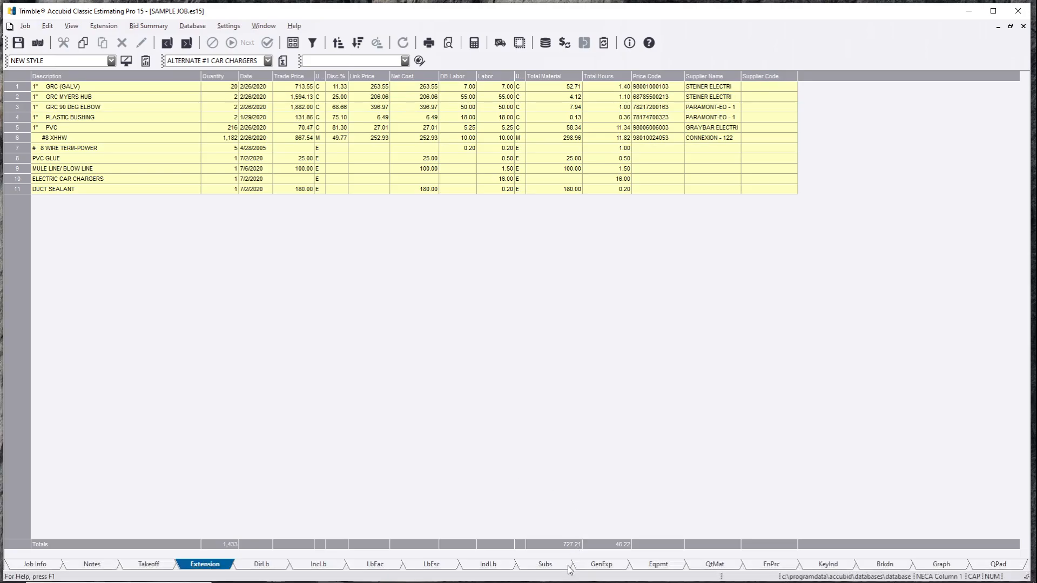
Review the Subs, GenExp and Eqpmt sheets under the ALTERNATE #1 CAR CHARGERS summary.
click(544, 564)
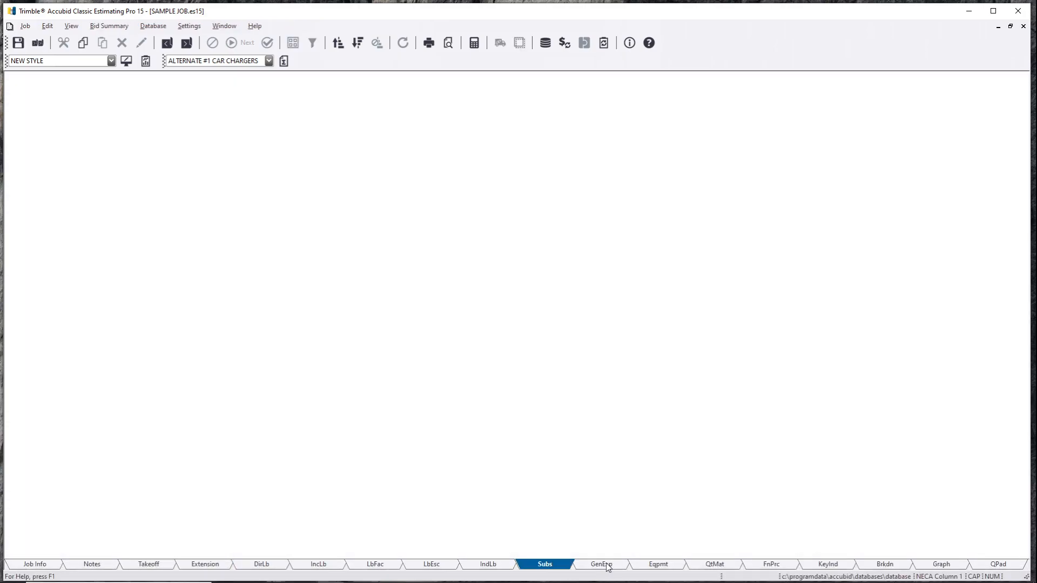
click(600, 564)
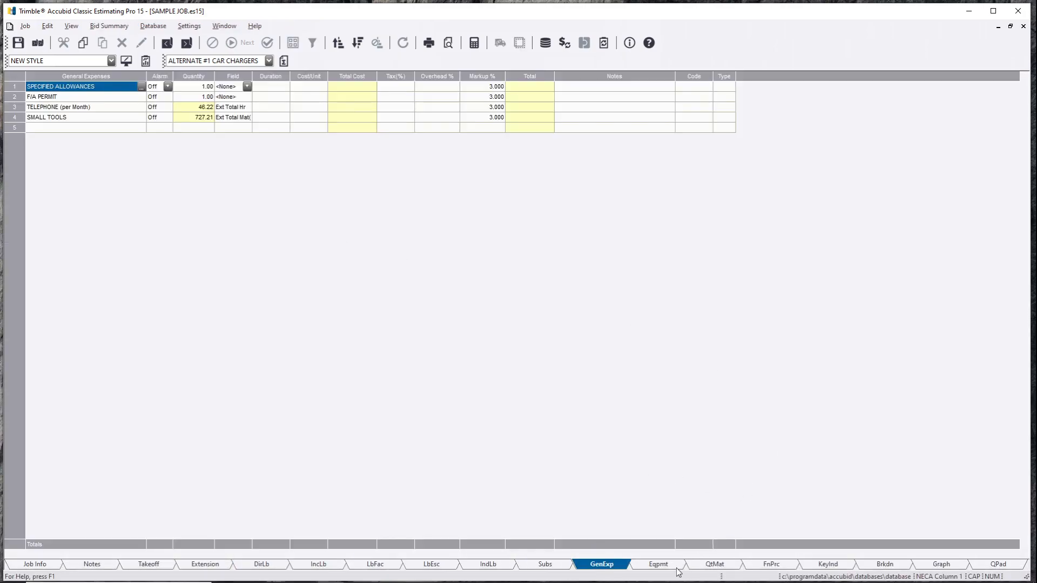
click(658, 564)
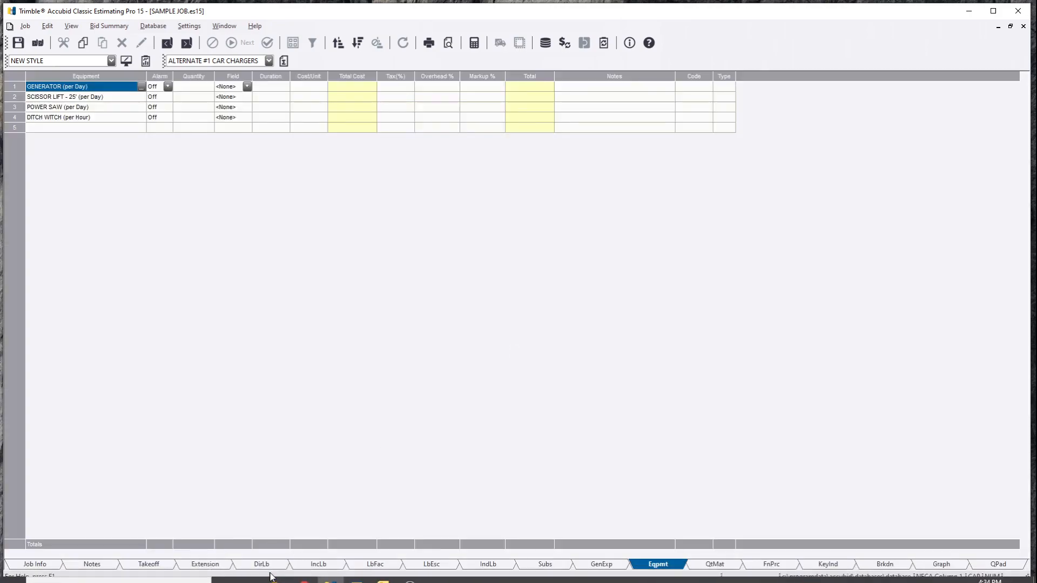
mouse_move(261, 564)
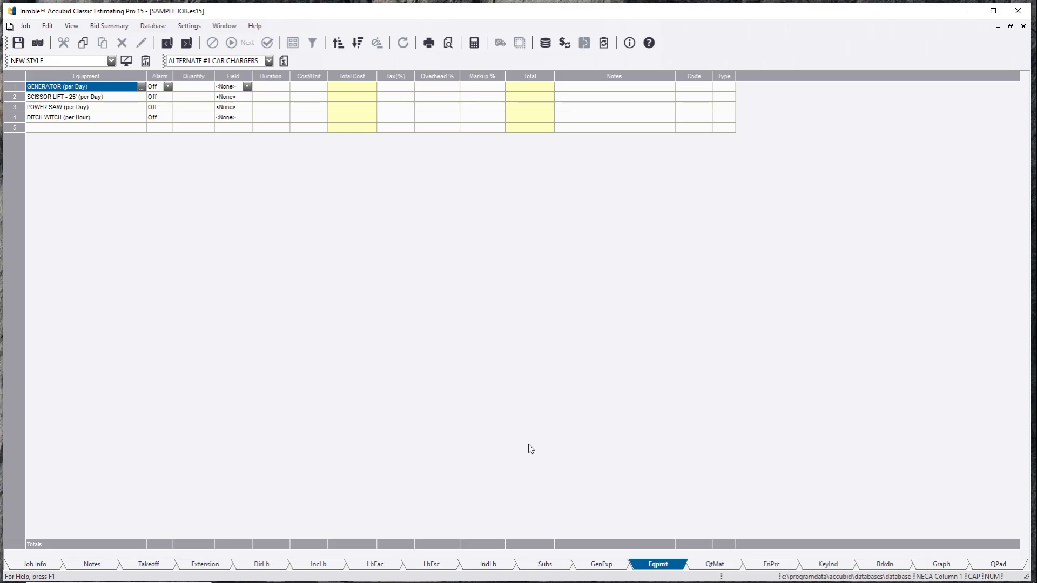
mouse_move(524, 441)
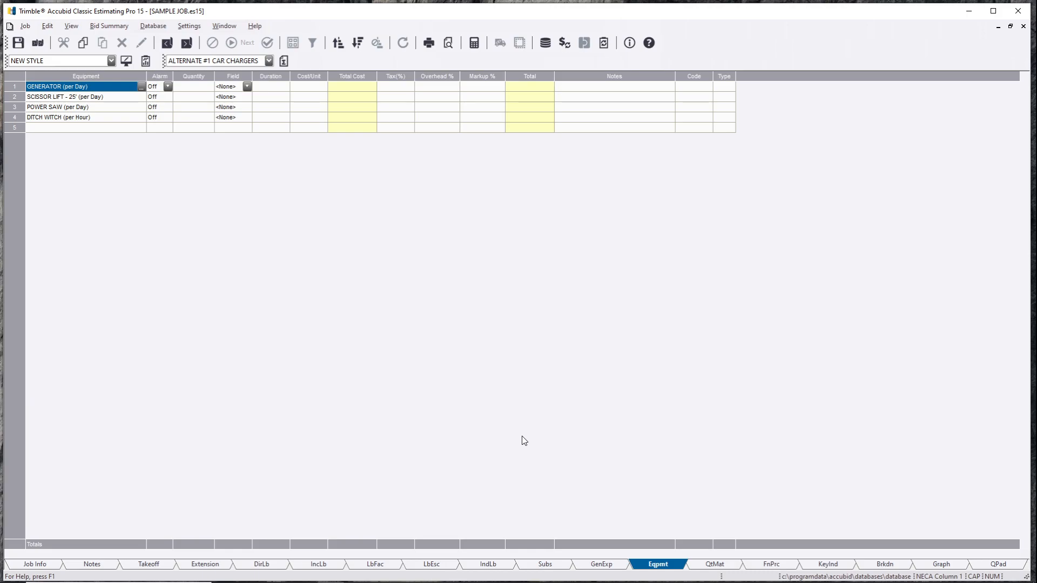
mouse_move(515, 406)
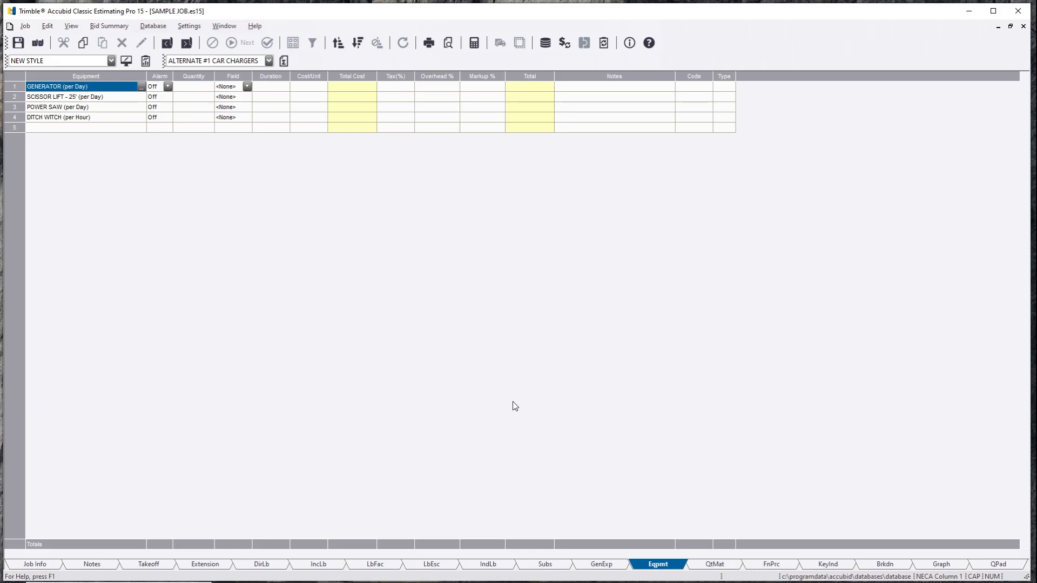
mouse_move(274, 570)
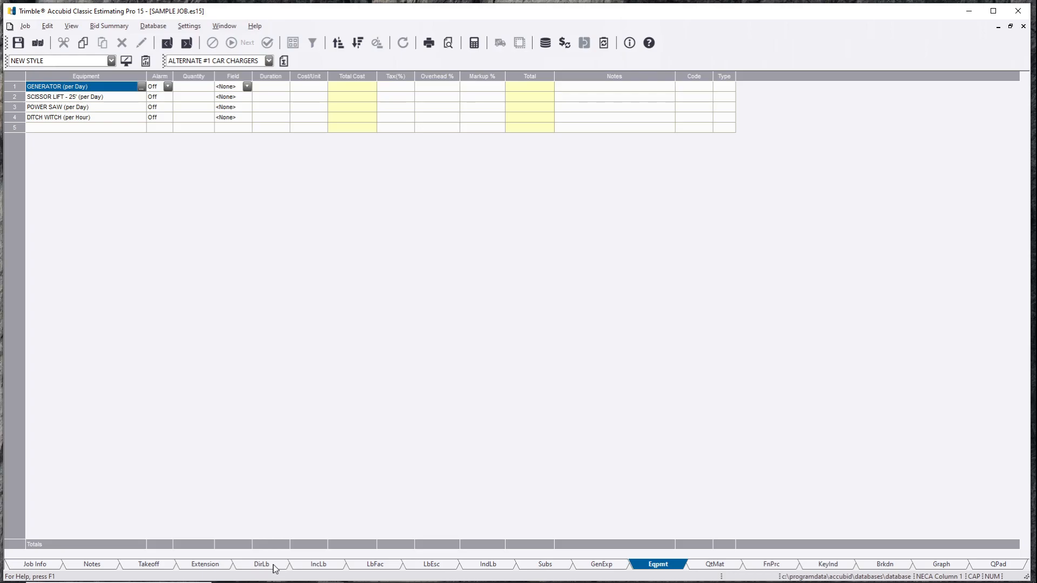
mouse_move(262, 564)
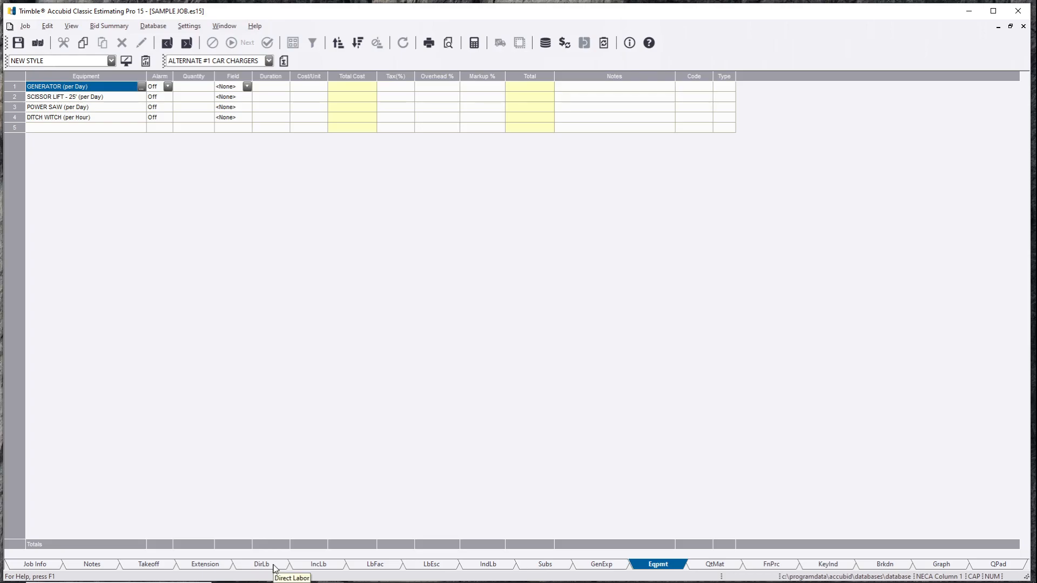
Return to the Extension sheet and switch the bid summary back to Default.
click(204, 564)
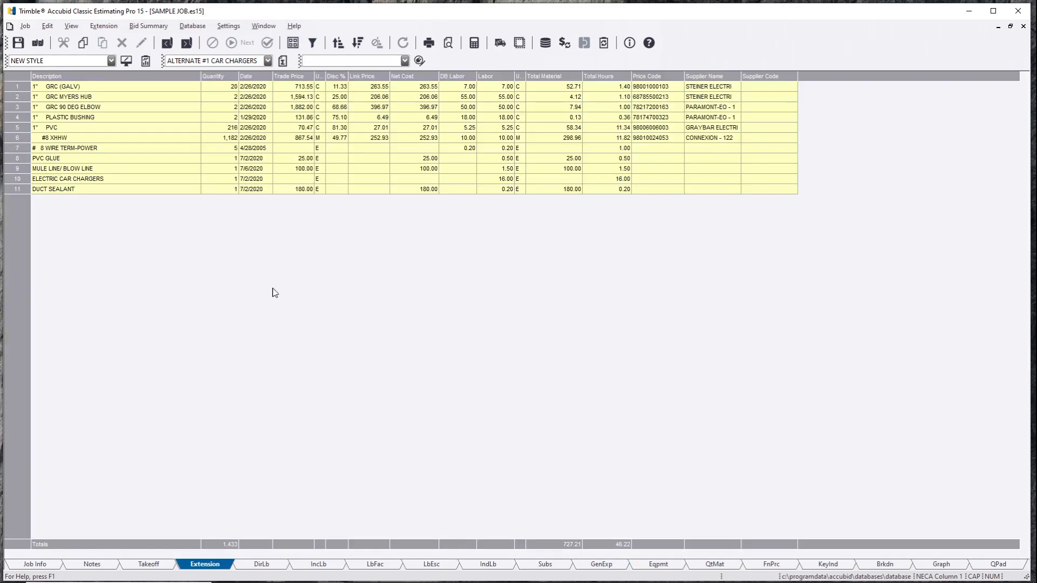
click(268, 60)
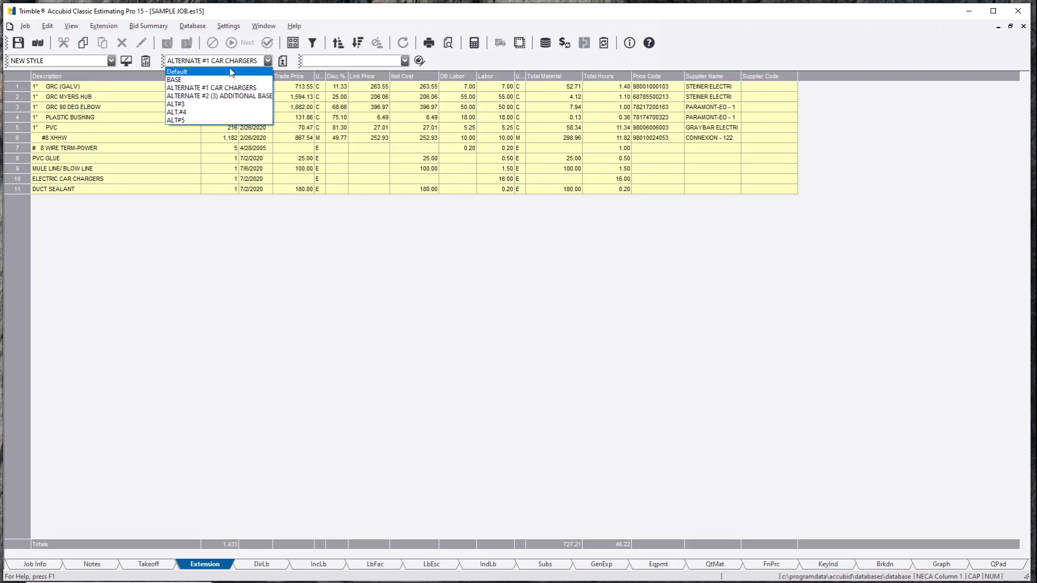
click(176, 72)
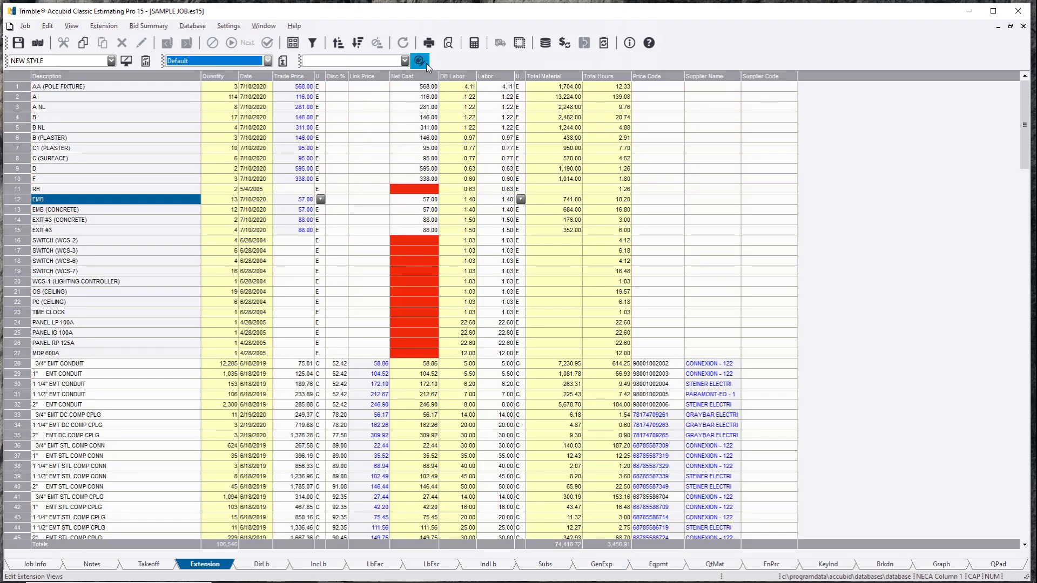
mouse_move(418, 61)
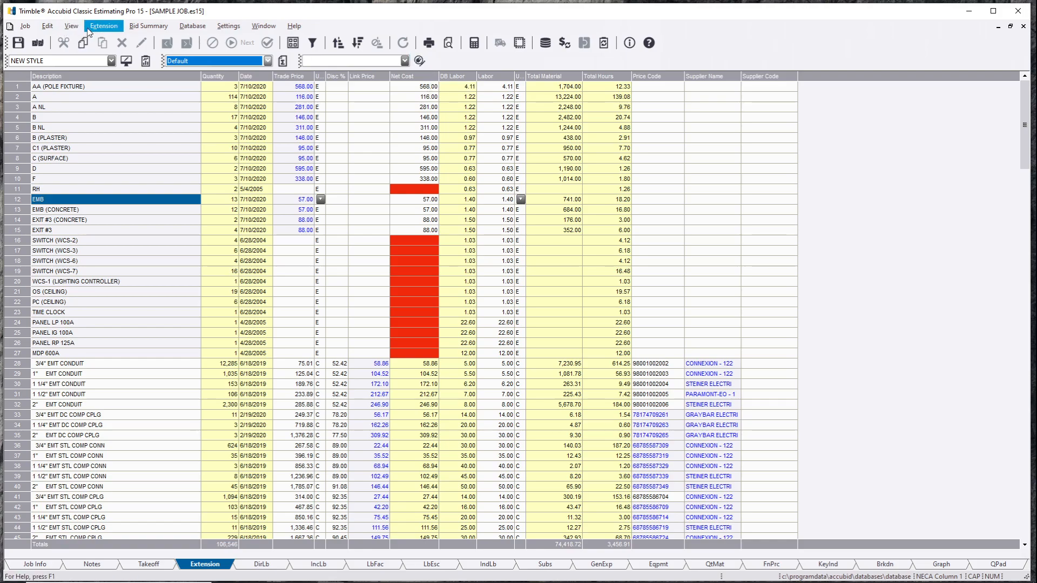
click(104, 26)
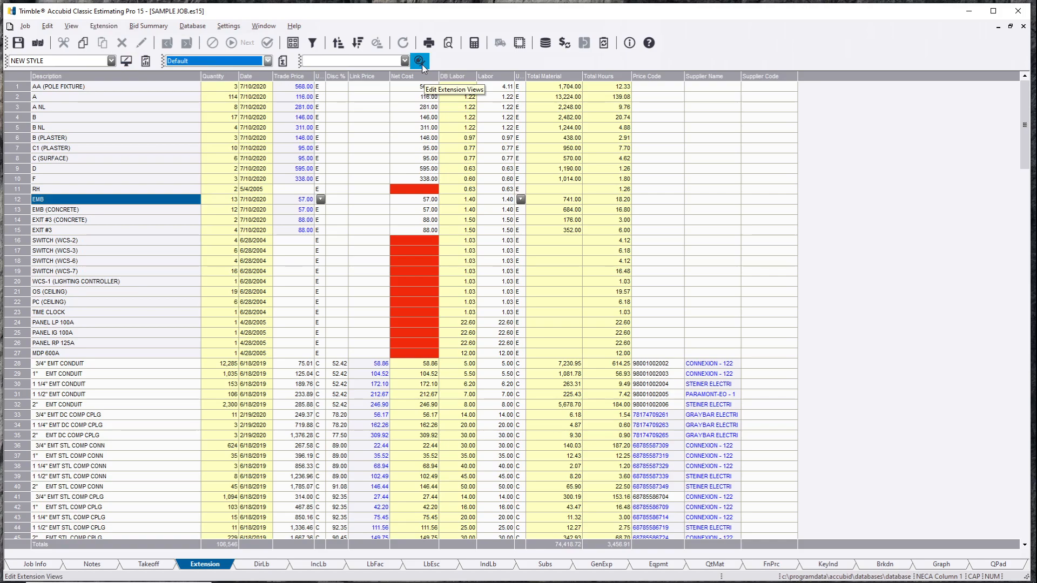
Add a new saved Extension view named SYSTEMS in the Views editor.
click(419, 60)
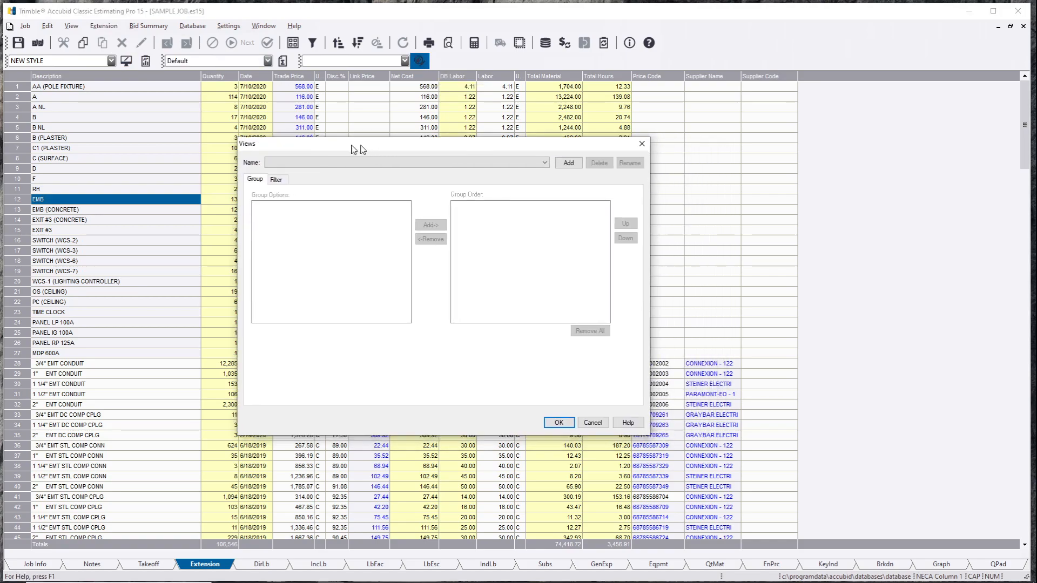
click(565, 163)
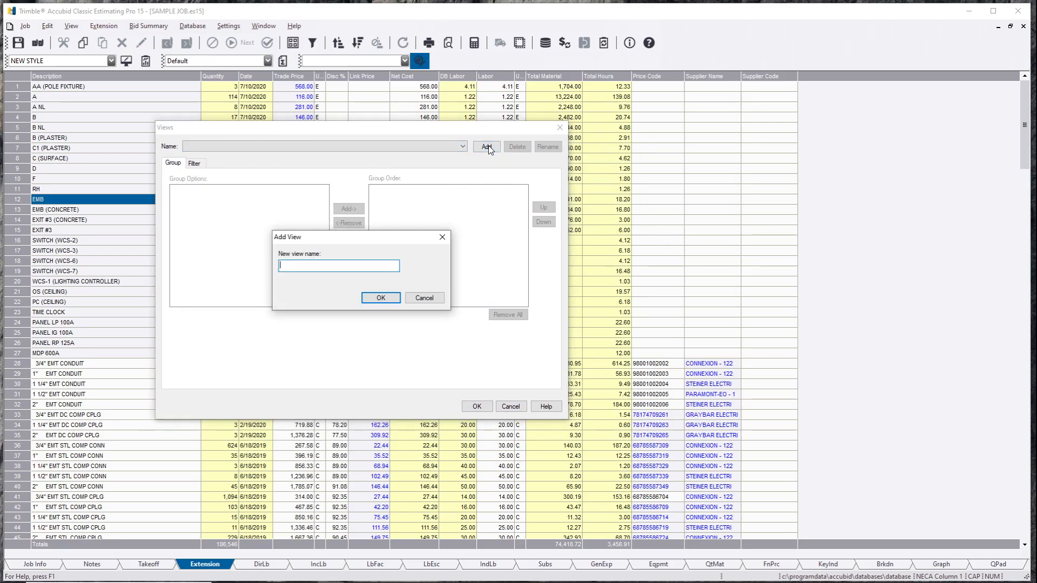
text(SY)
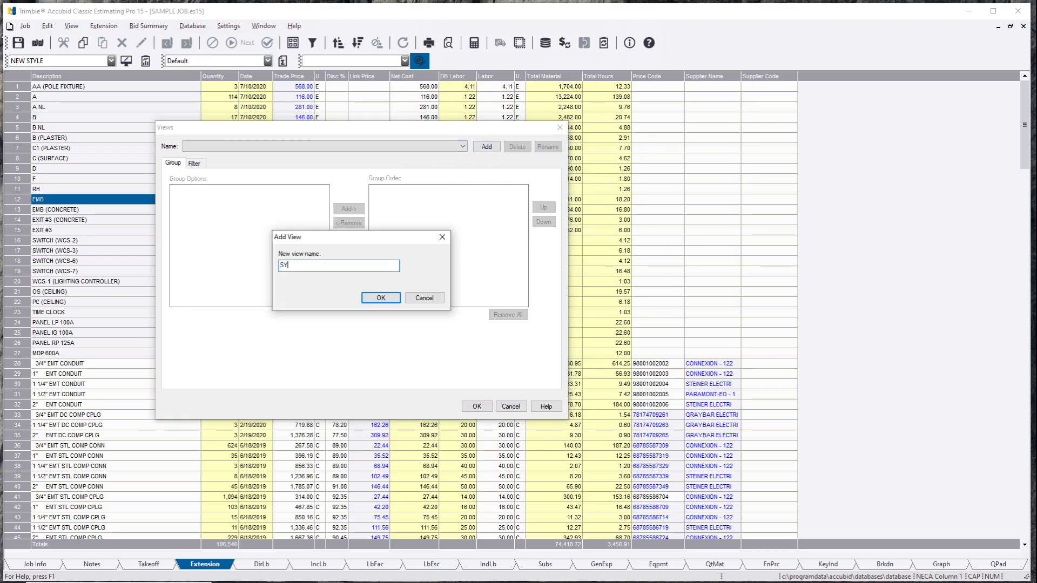
text(TEMS)
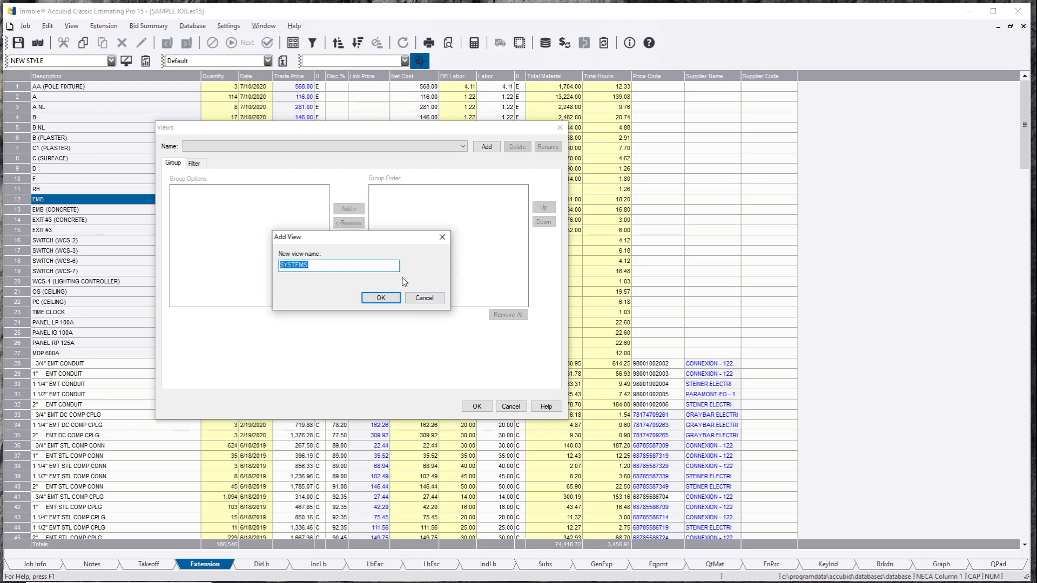
click(424, 299)
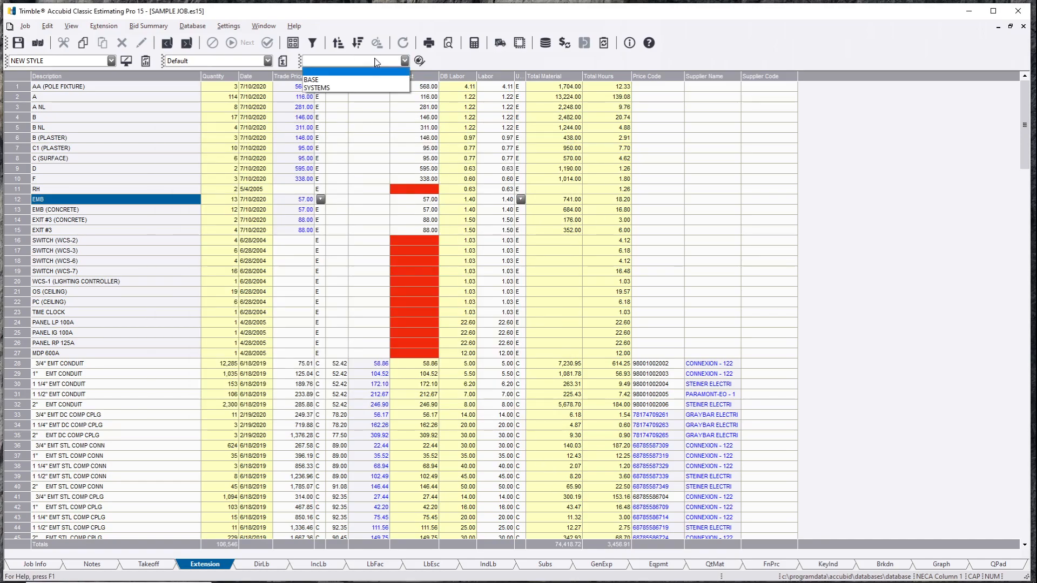
Show the SYSTEMS view collapsed to system totals, then return to BASE and reopen the views editor.
click(316, 87)
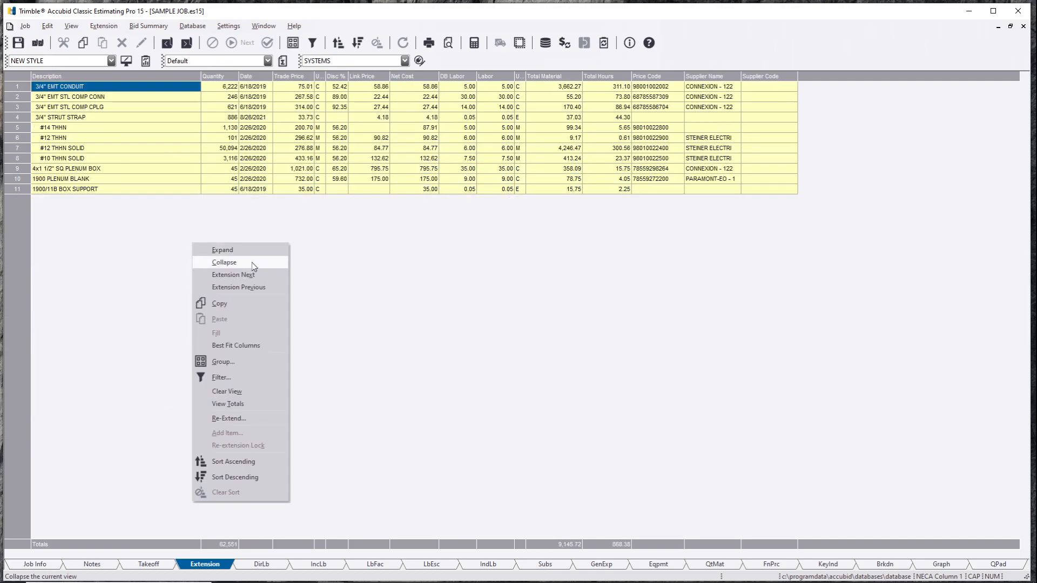
click(224, 262)
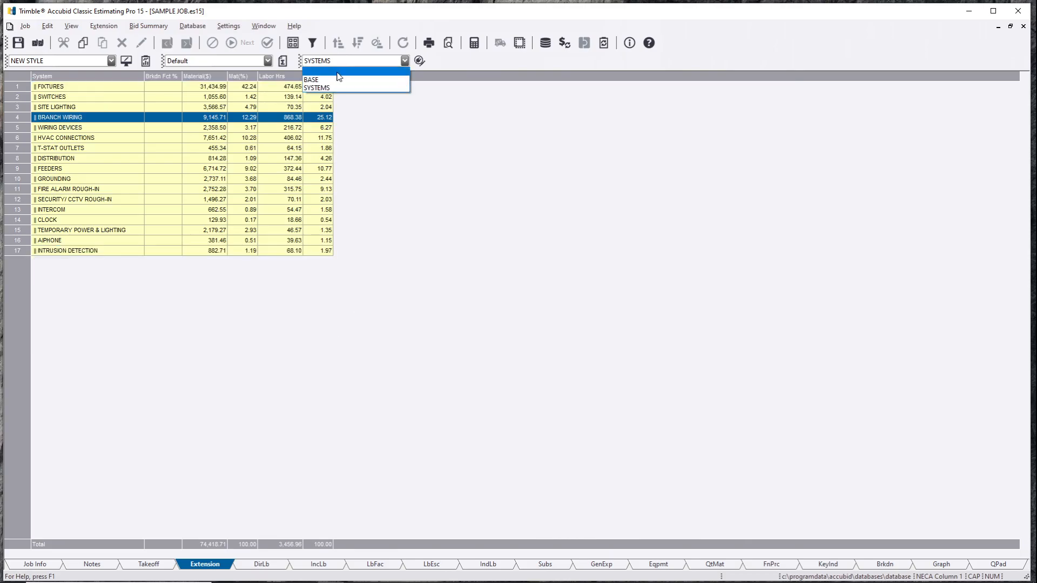
click(311, 78)
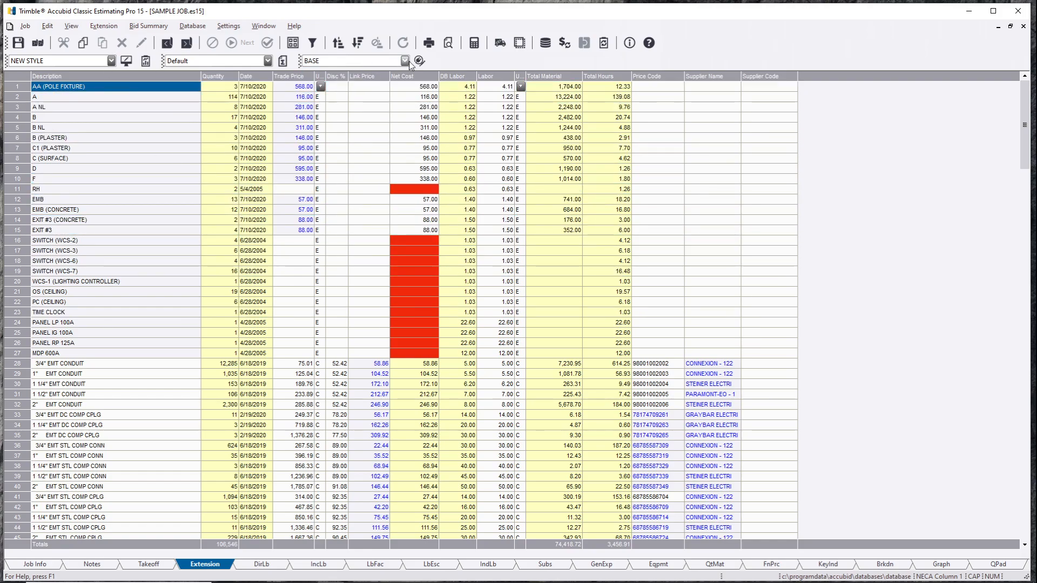
click(418, 60)
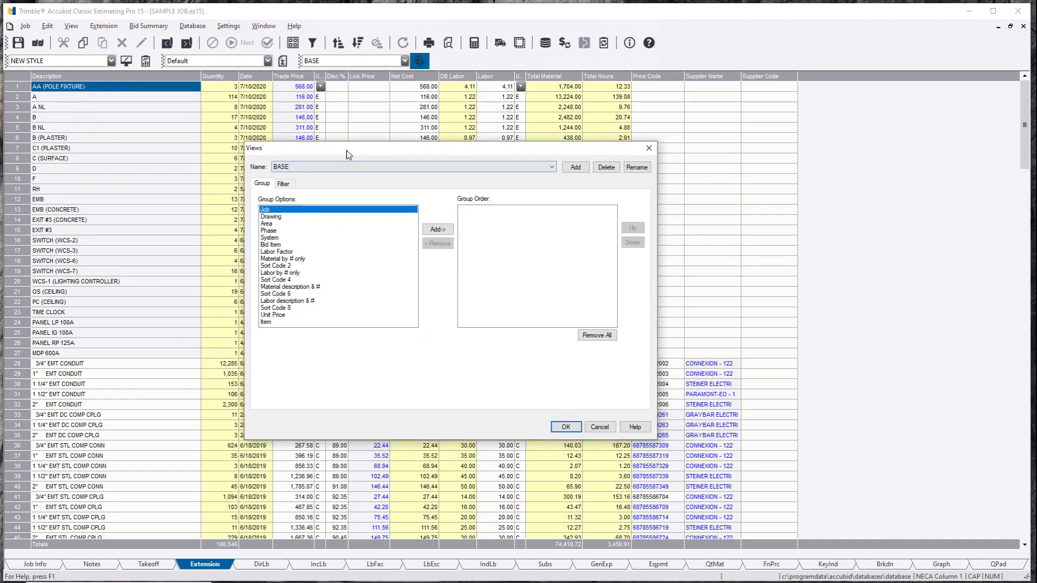
Add a PHASES view grouped by Phase and apply it to the Extension grid.
click(573, 167)
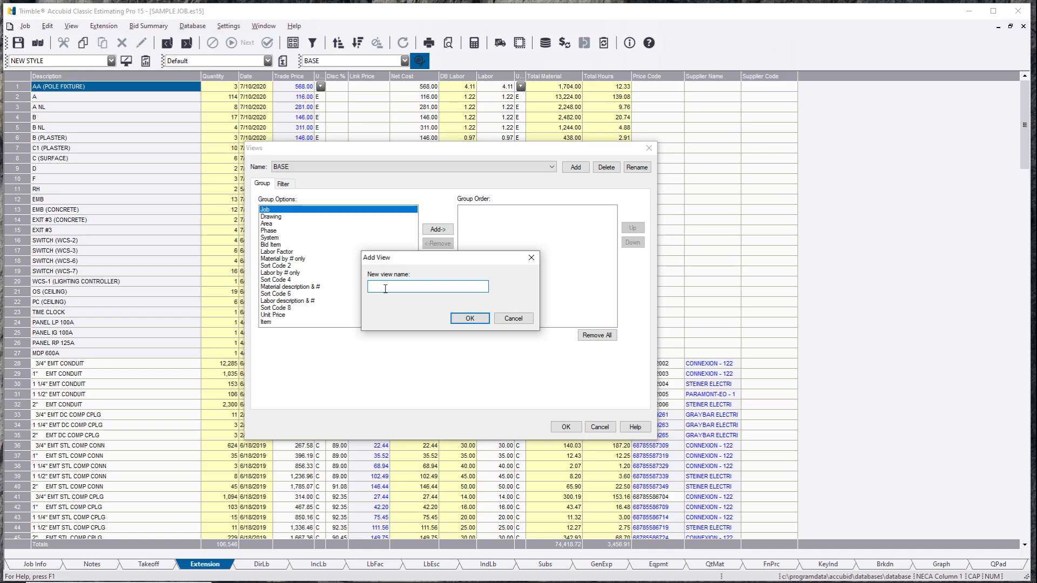
text(PHAS)
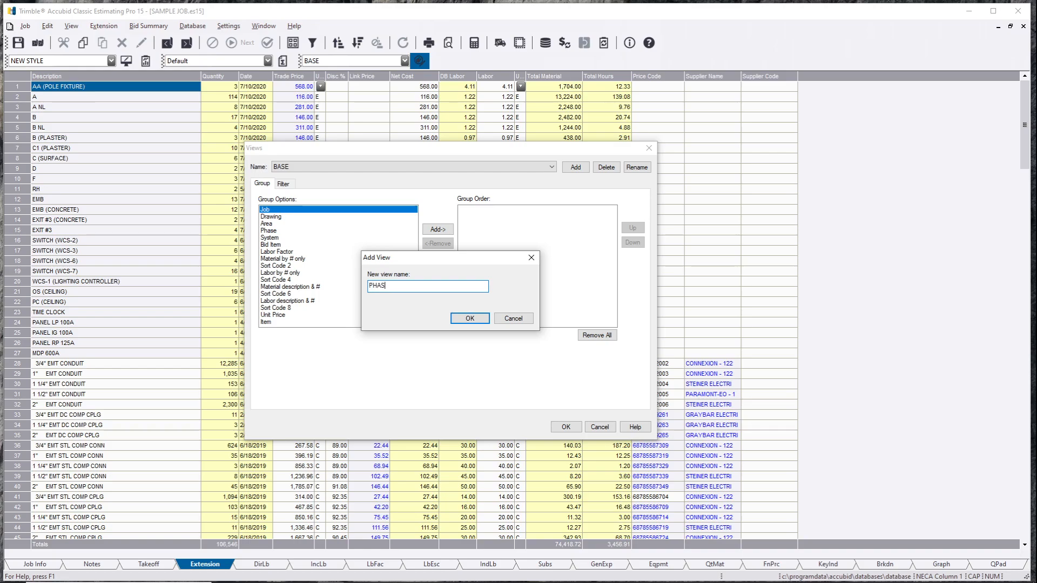
click(469, 318)
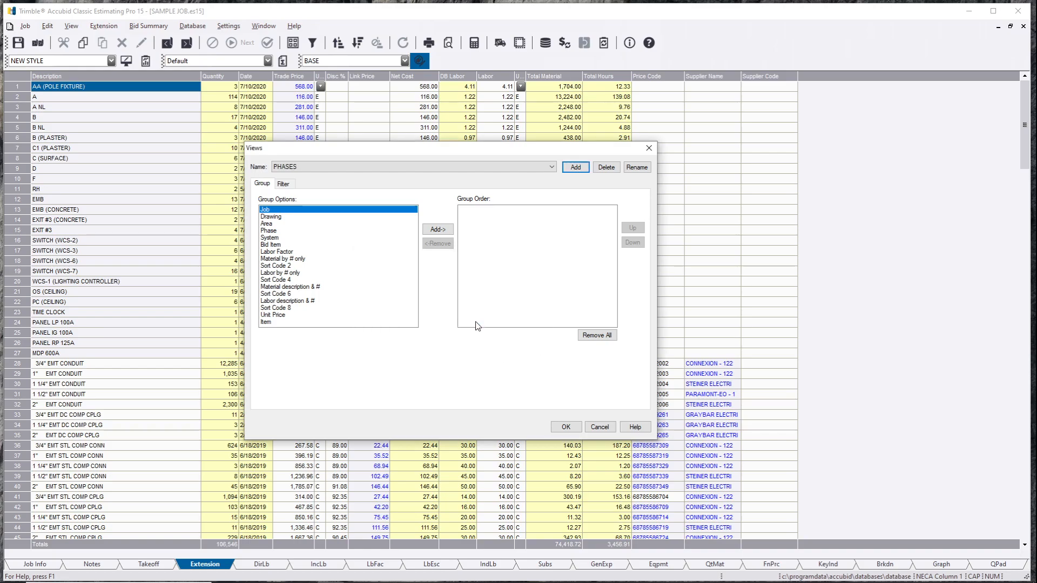
click(437, 229)
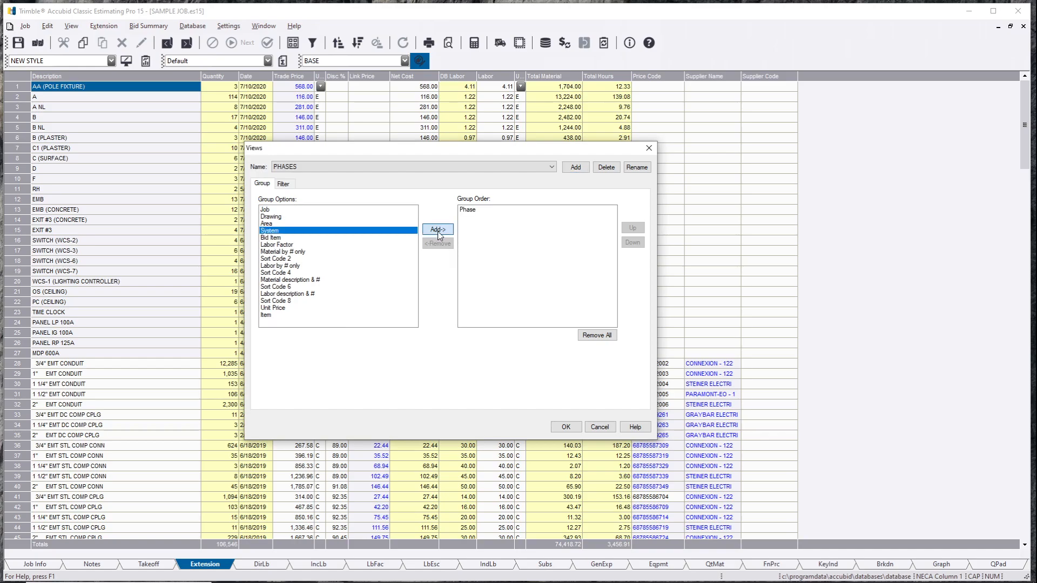
click(565, 427)
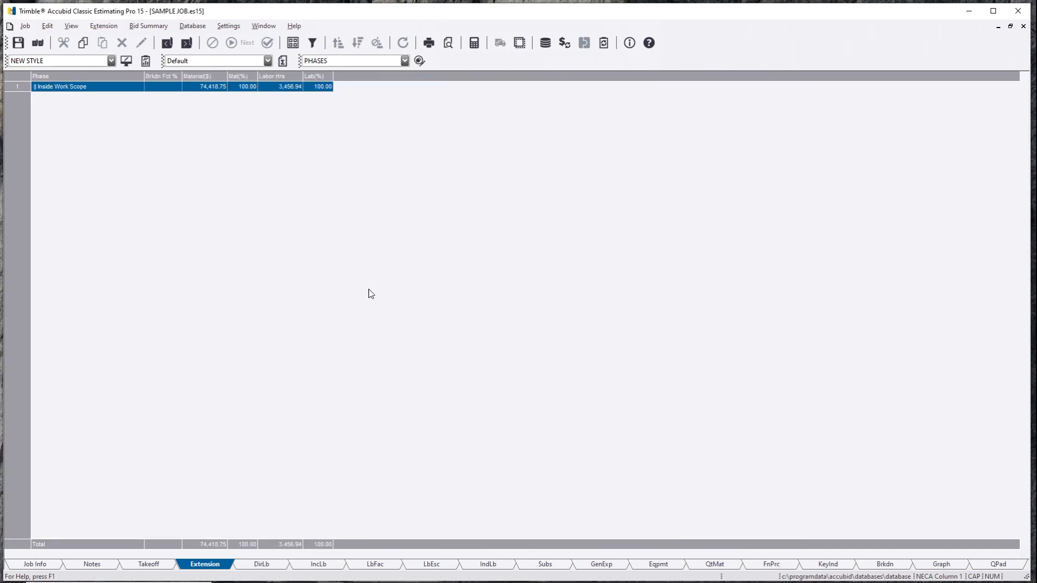
mouse_move(325, 255)
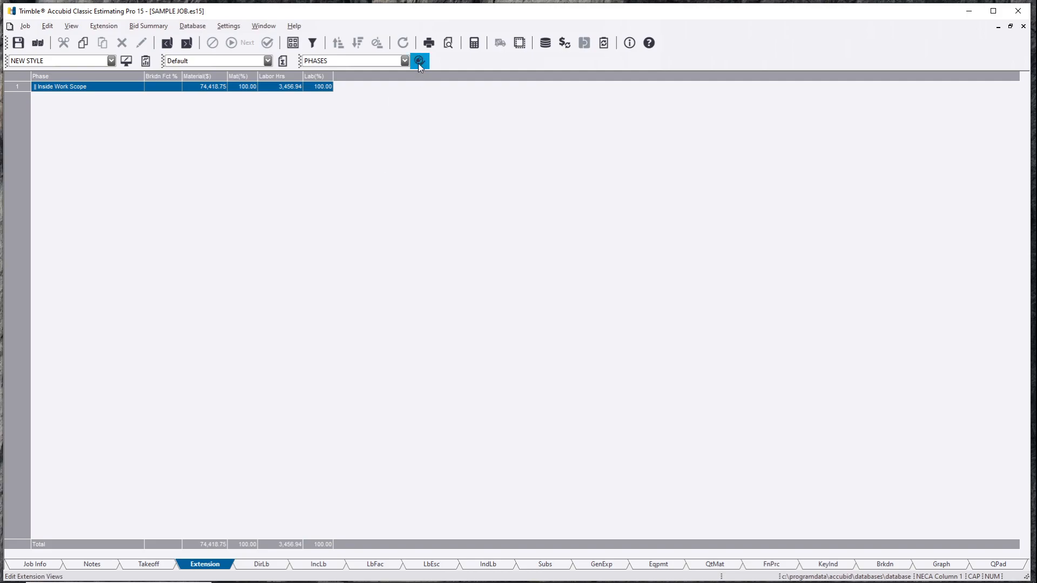
Add an extension view named DRAWINGS grouped by Drawing and apply it to the grid.
click(419, 60)
text(DRA)
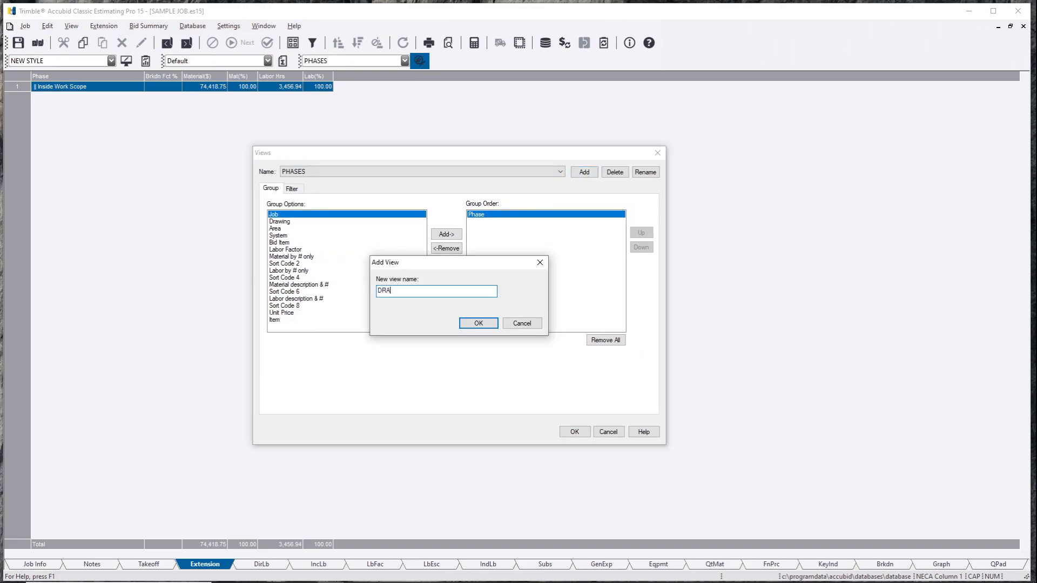
click(477, 323)
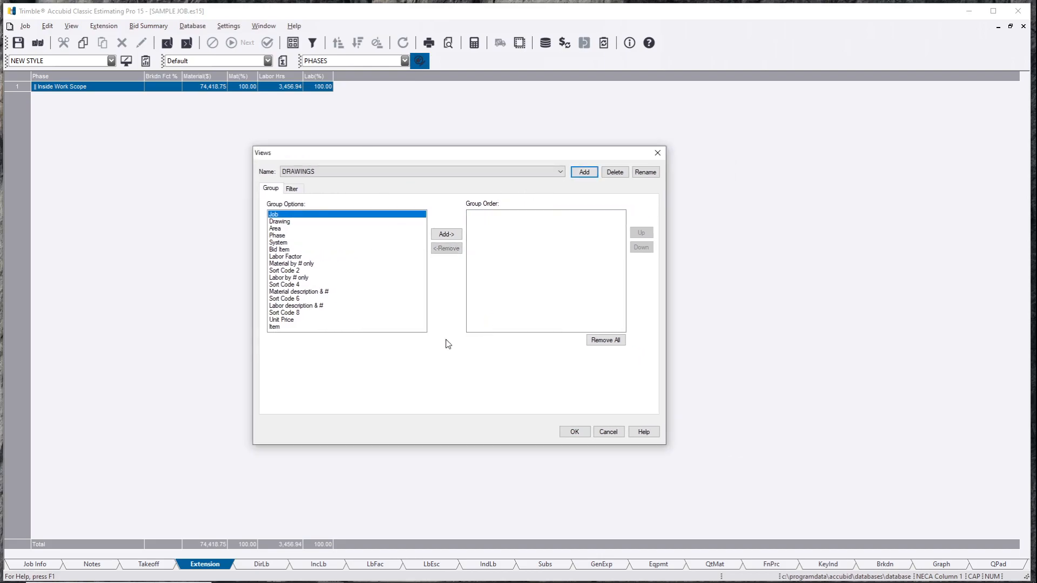
click(446, 234)
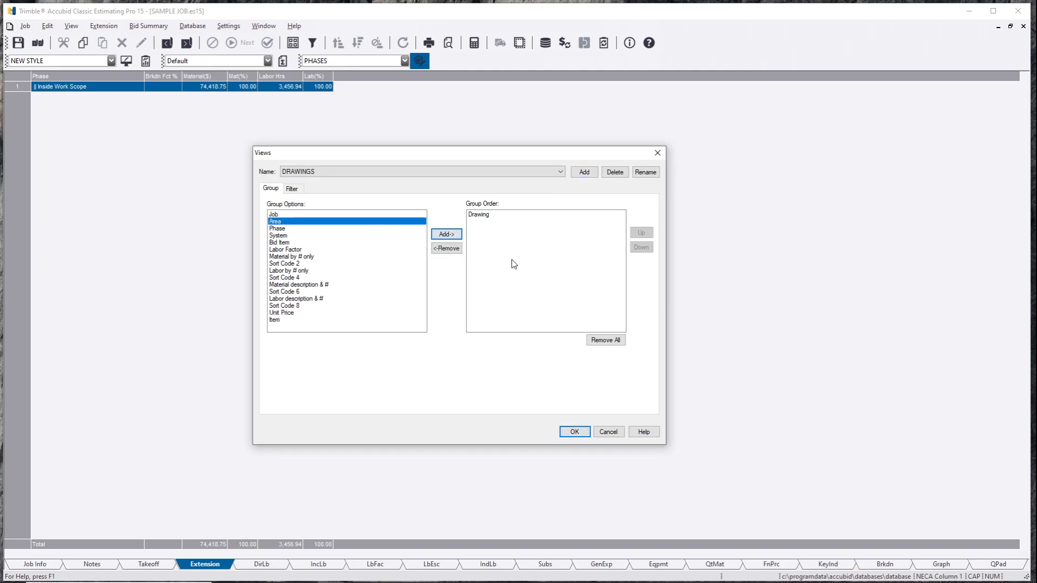
click(573, 431)
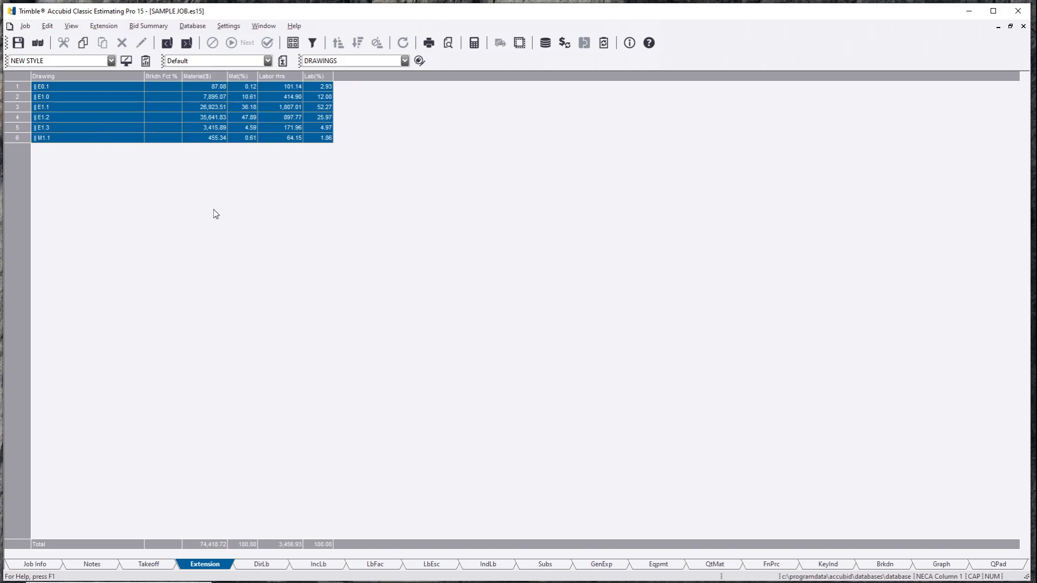
mouse_move(447, 72)
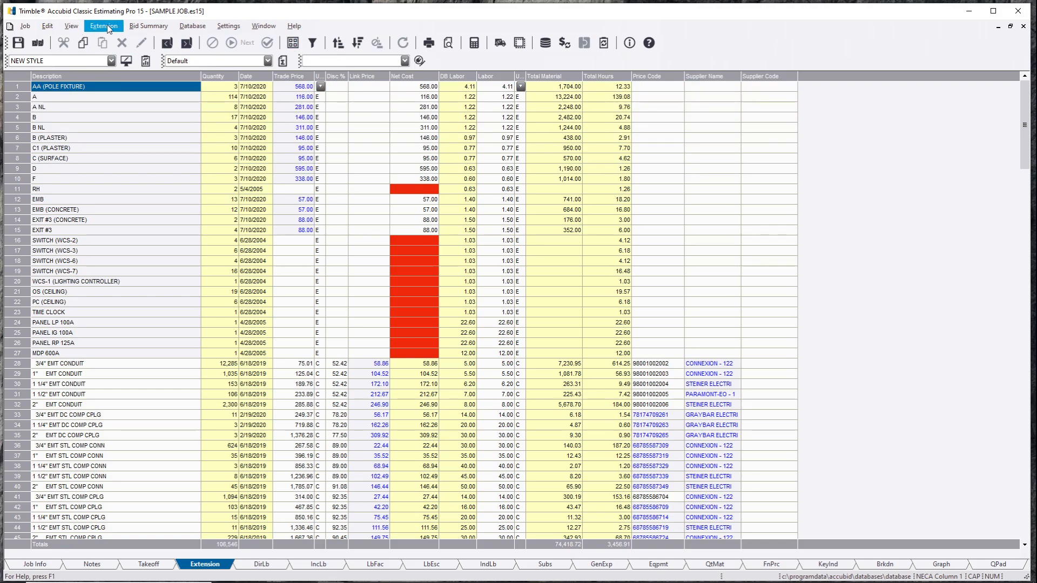
Change the toolbar screen style from NEW STYLE to 01-default style.
click(104, 26)
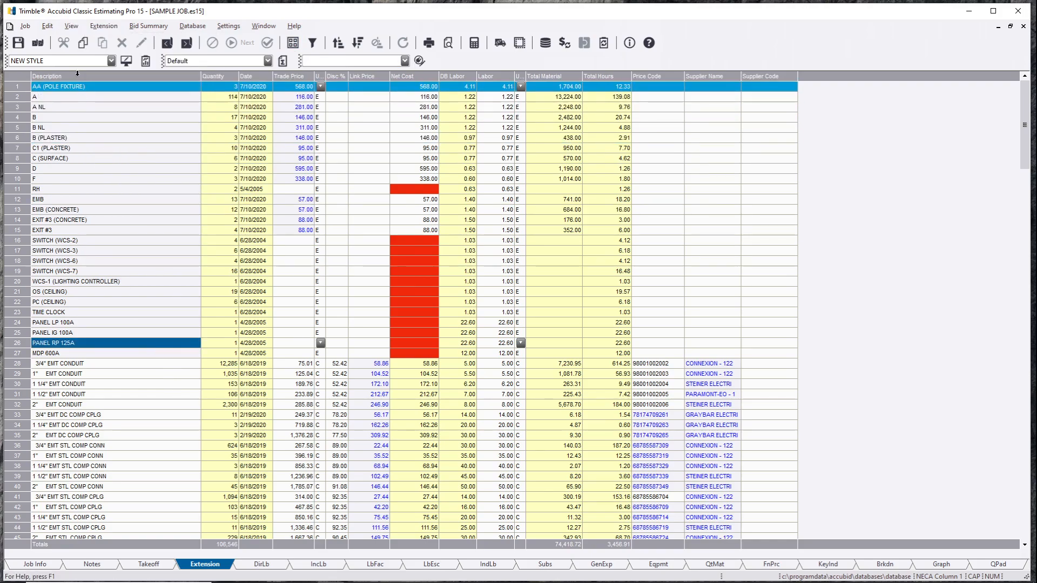
click(110, 60)
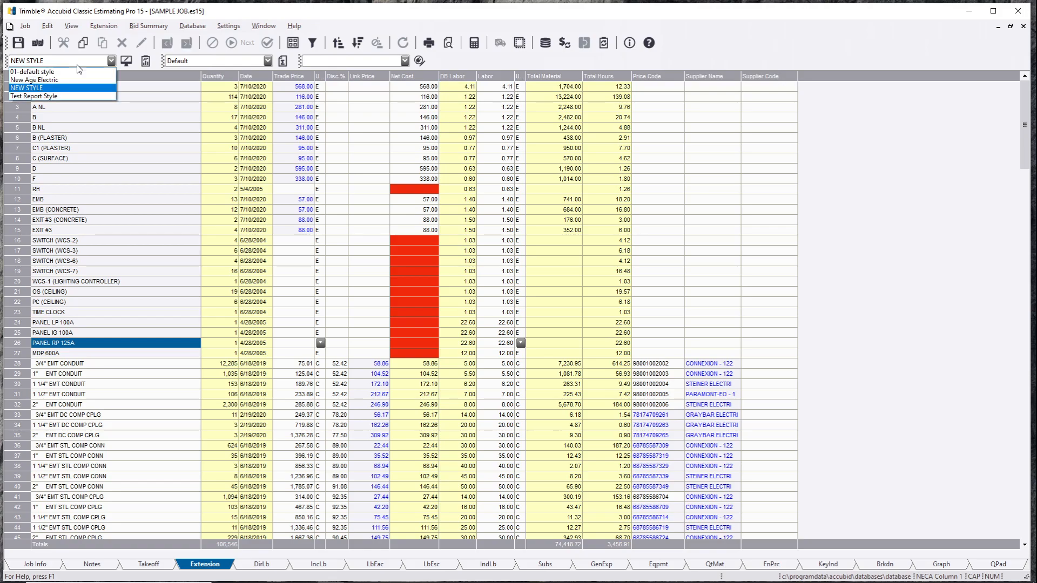
click(31, 71)
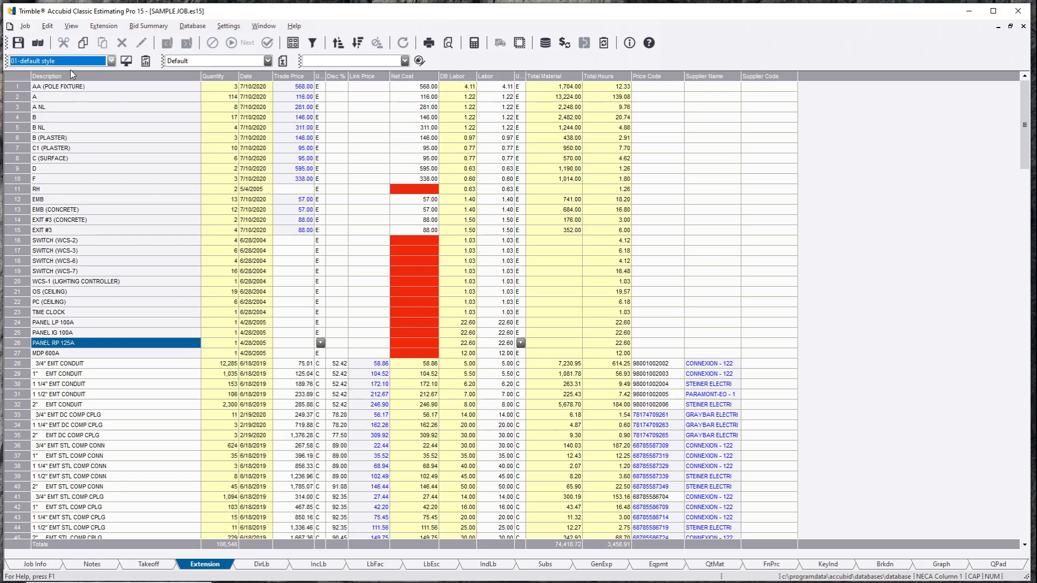